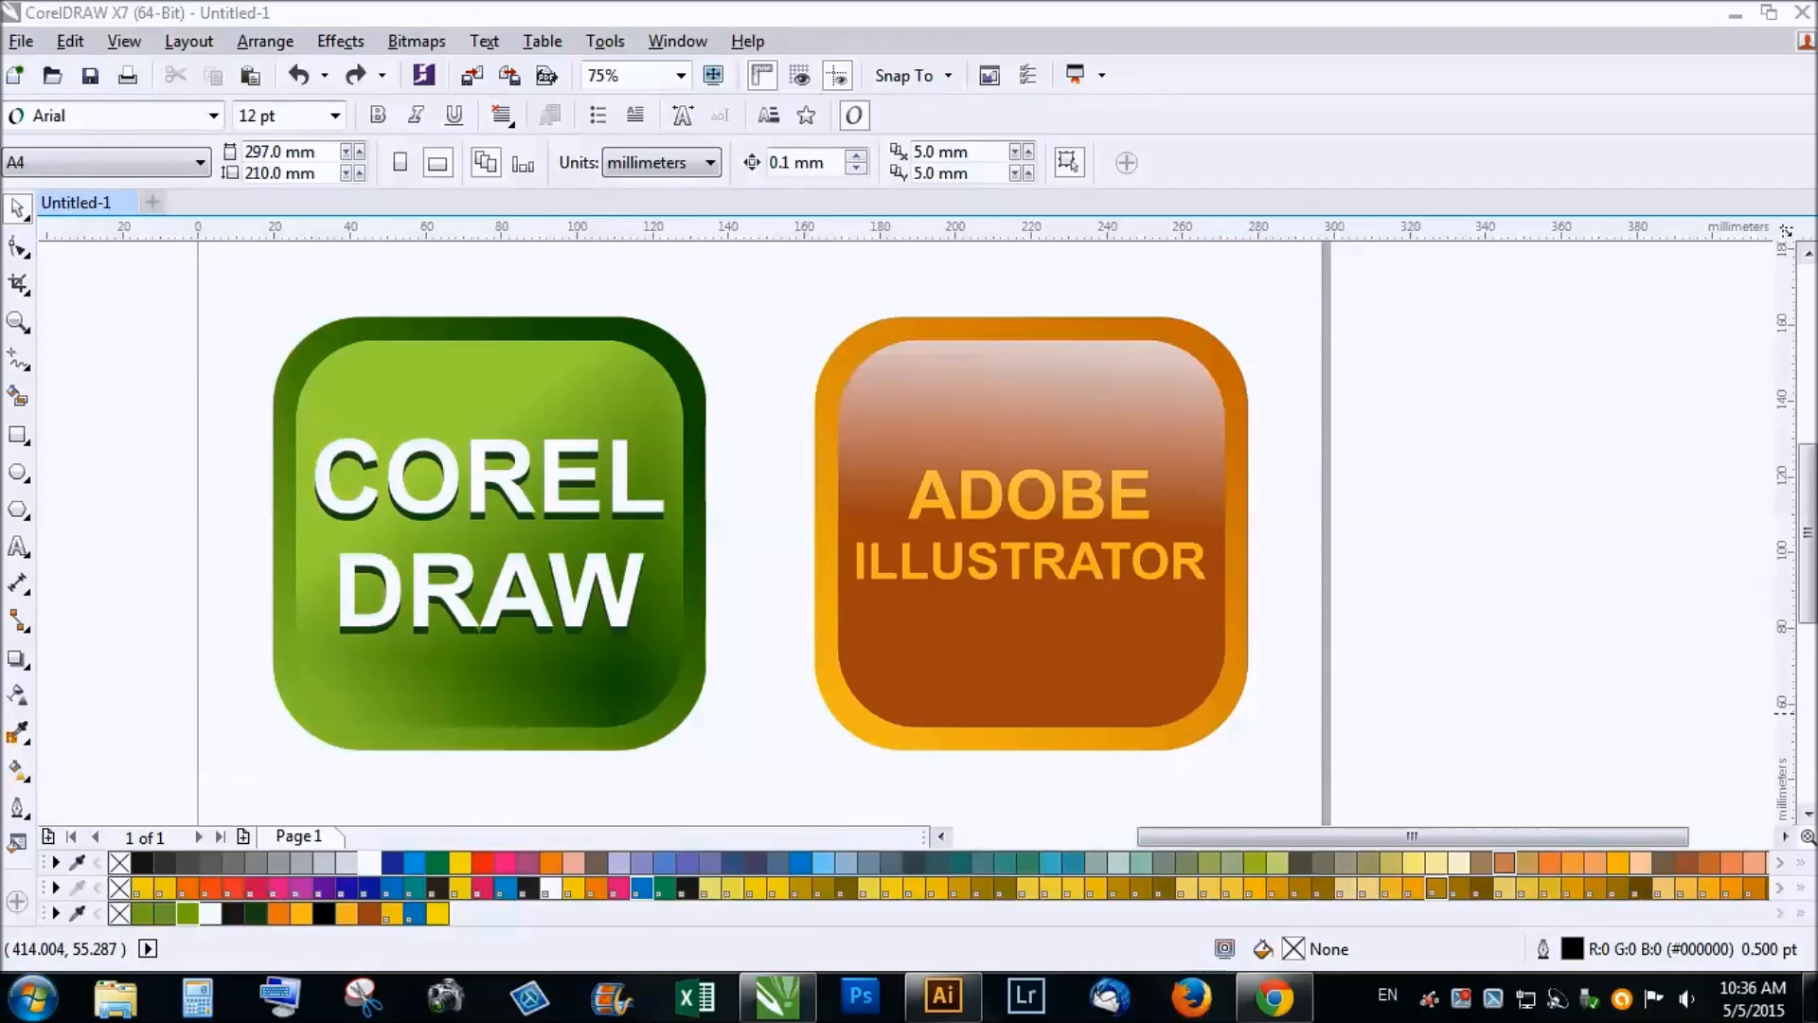
mouse_move(882, 595)
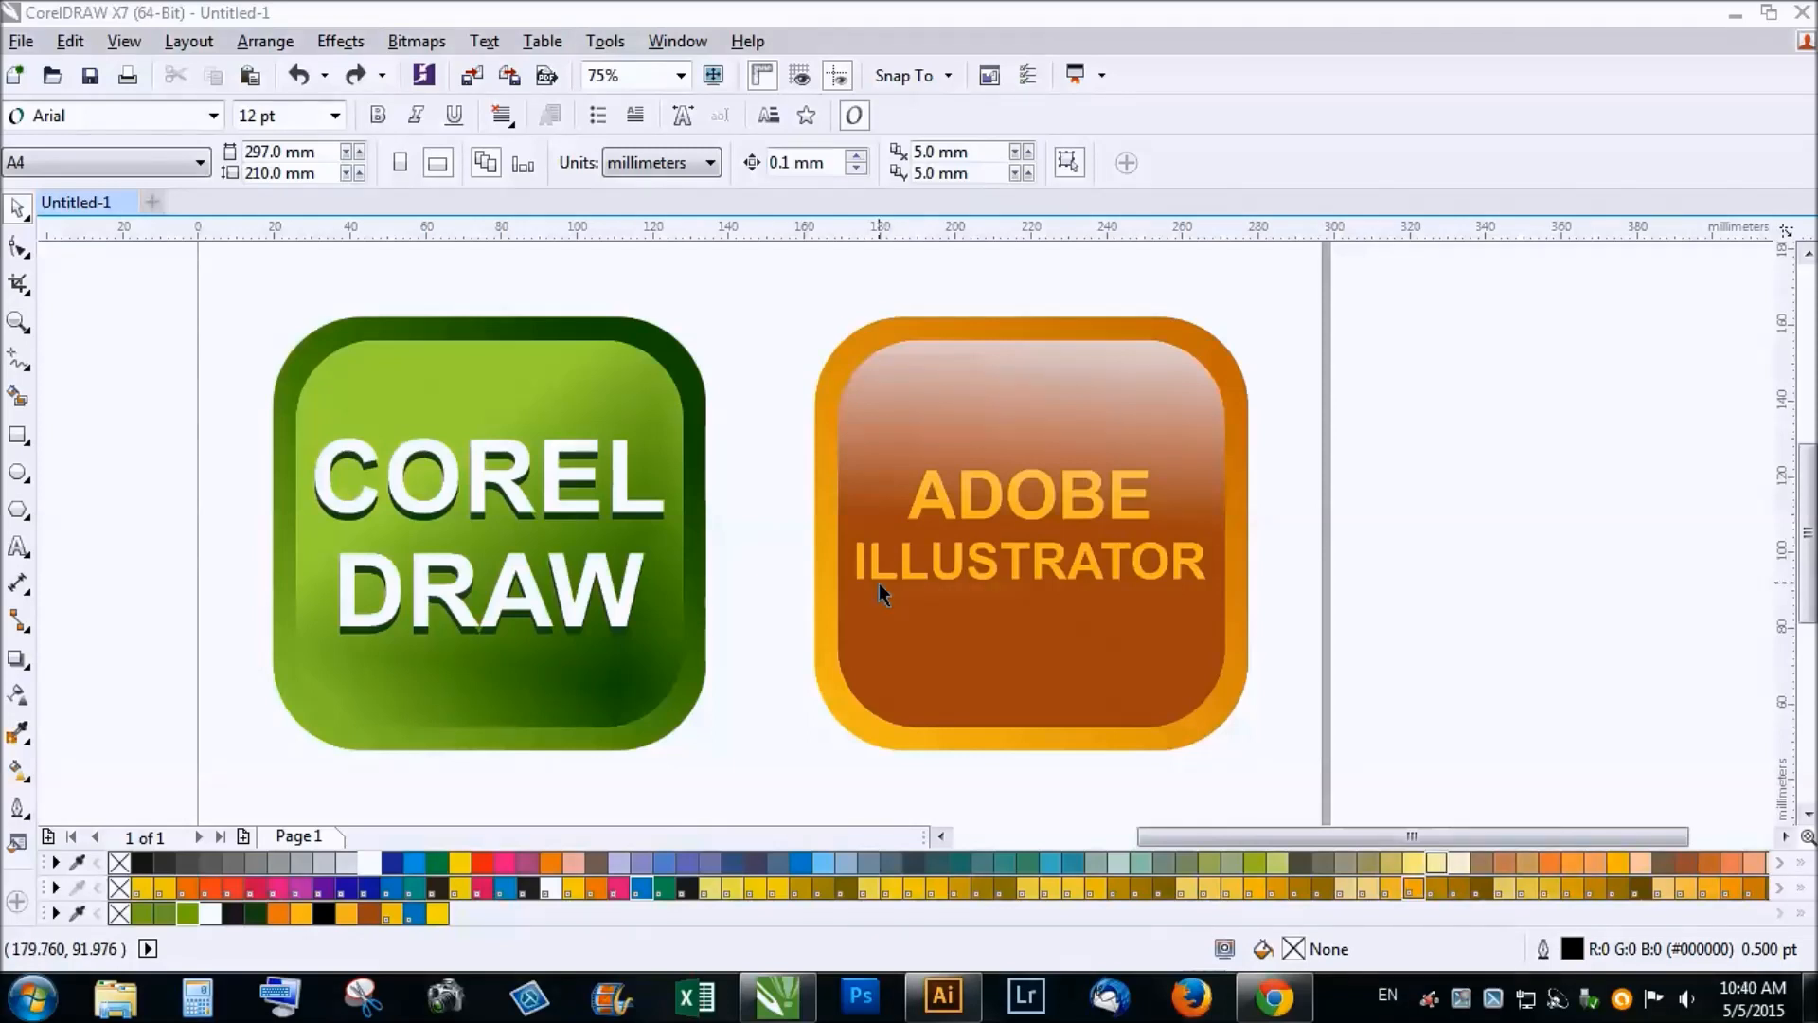
mouse_move(190, 386)
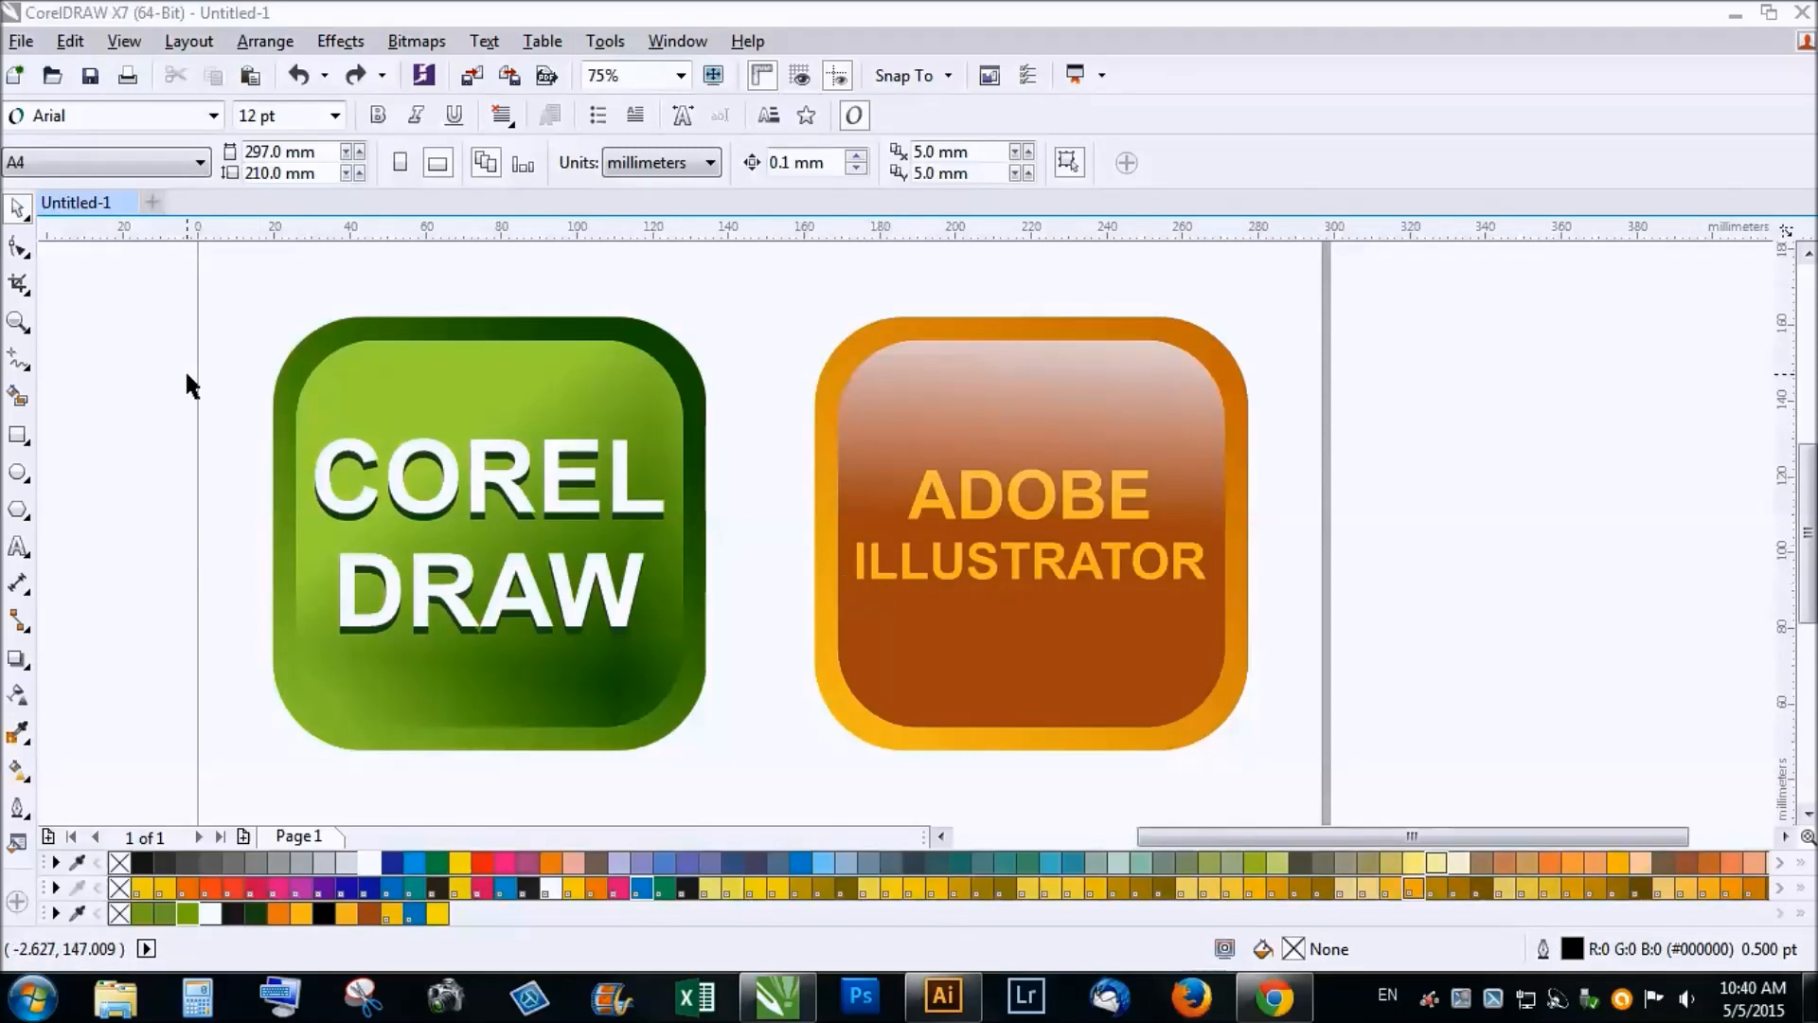
mouse_move(1248, 335)
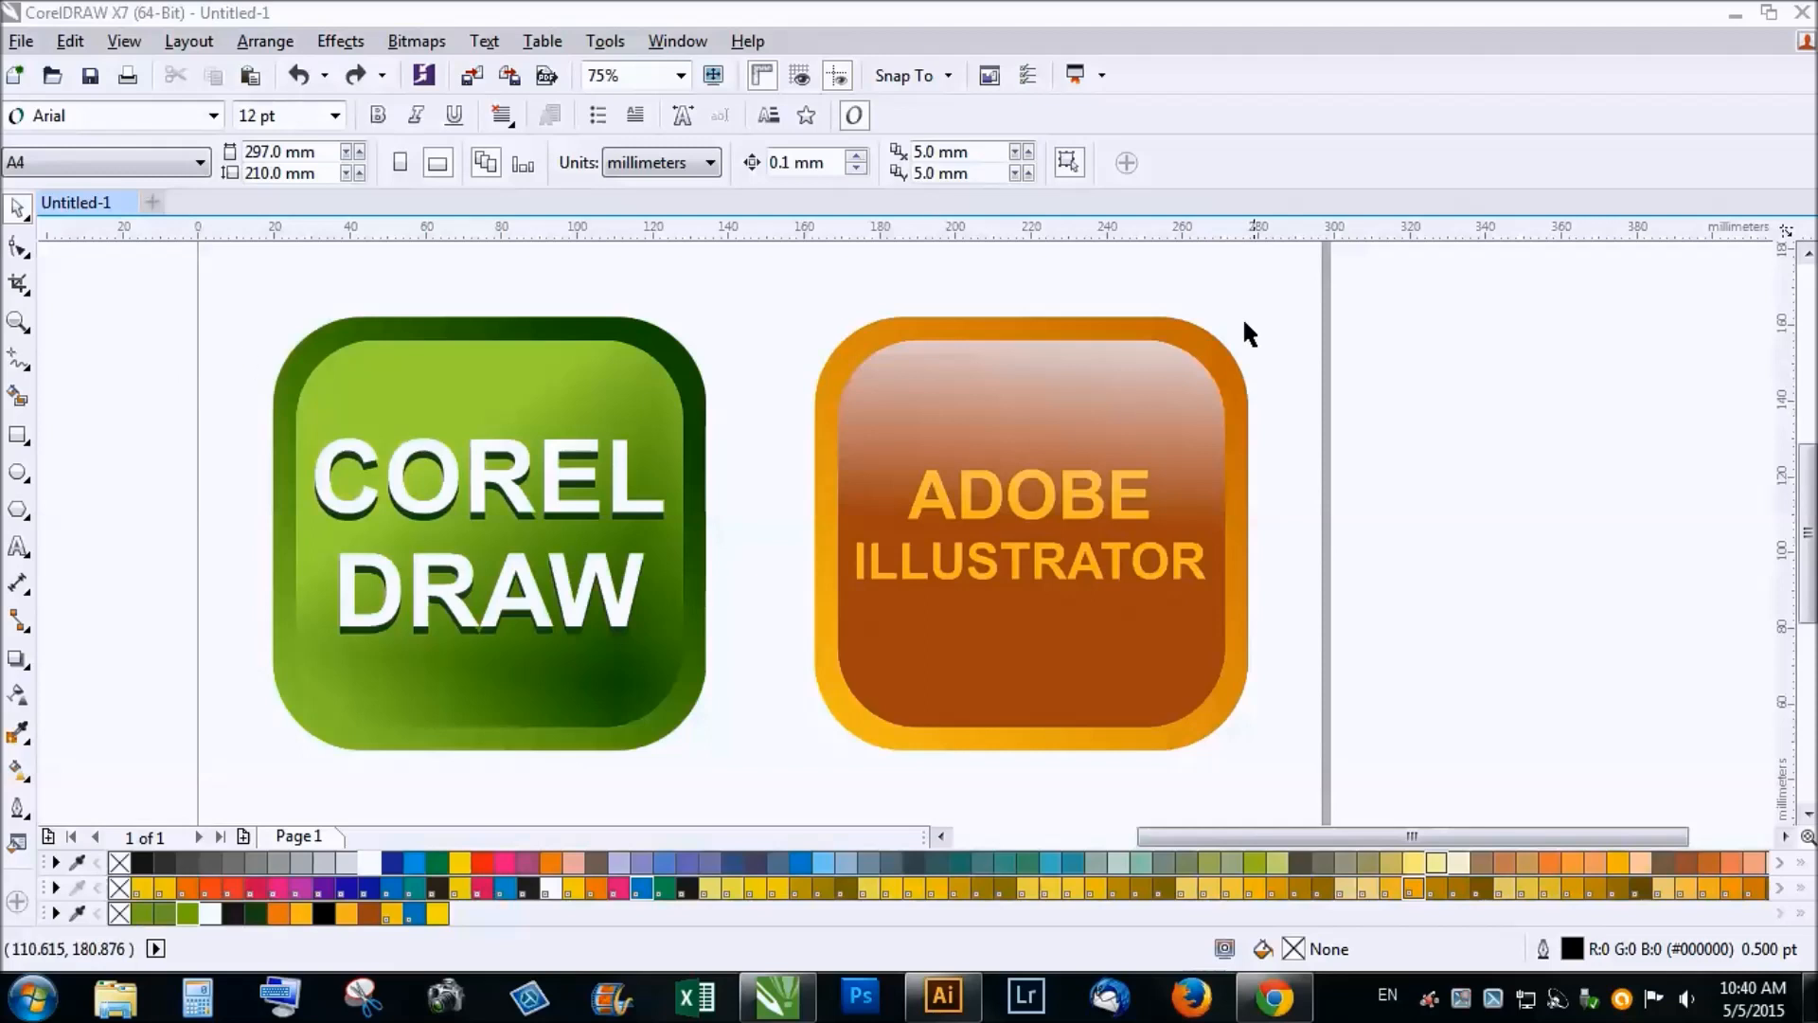
Step: Select the green CorelDraw button's background shape, then deselect it
left_click(1029, 533)
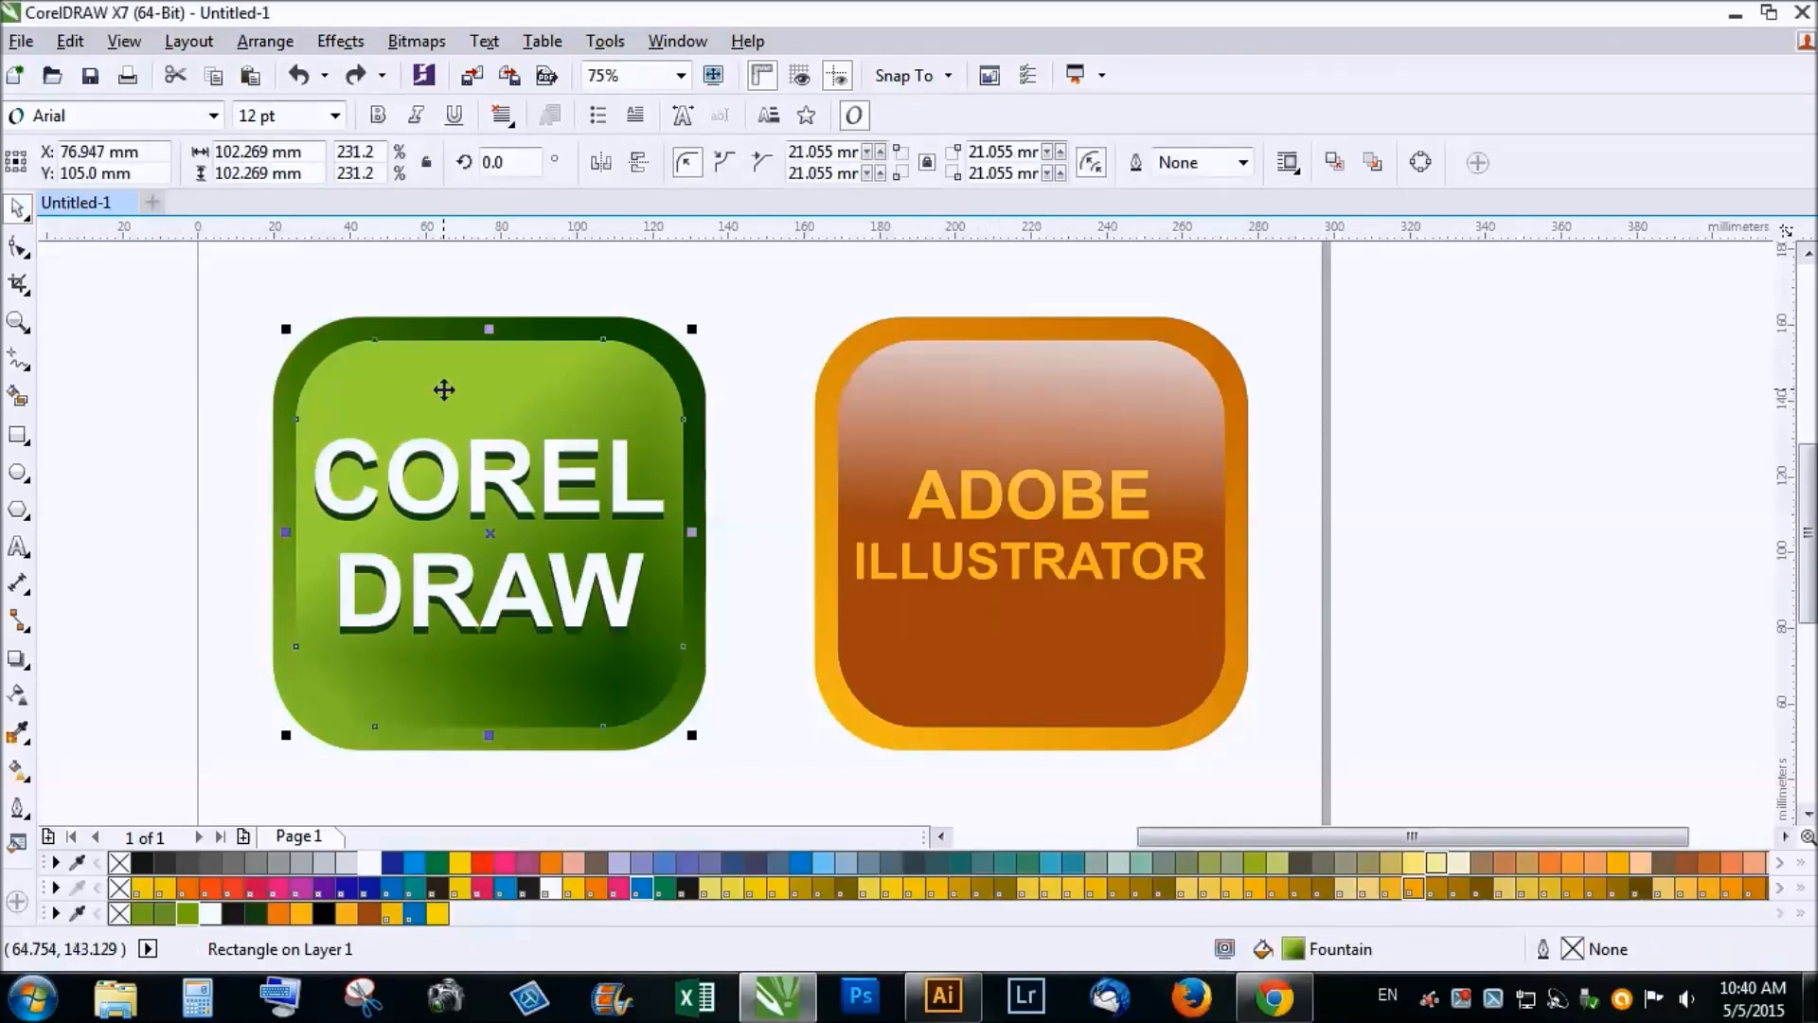
mouse_move(183, 410)
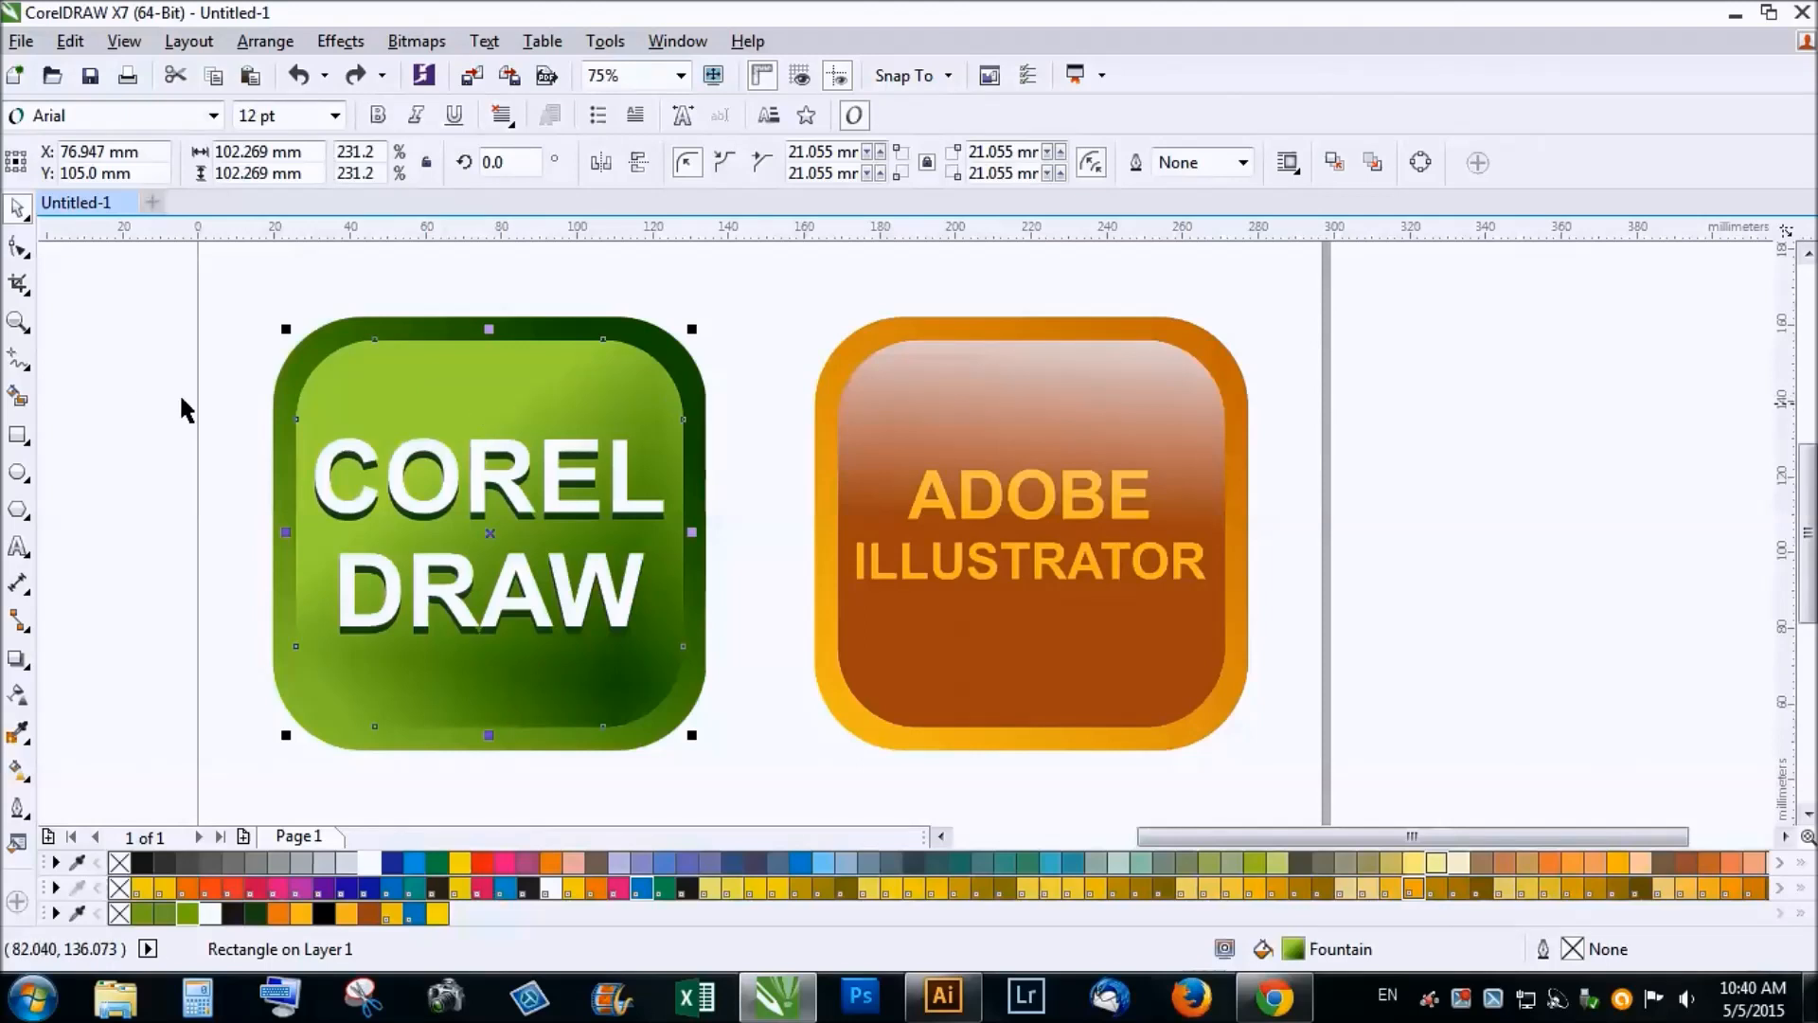
mouse_move(141, 403)
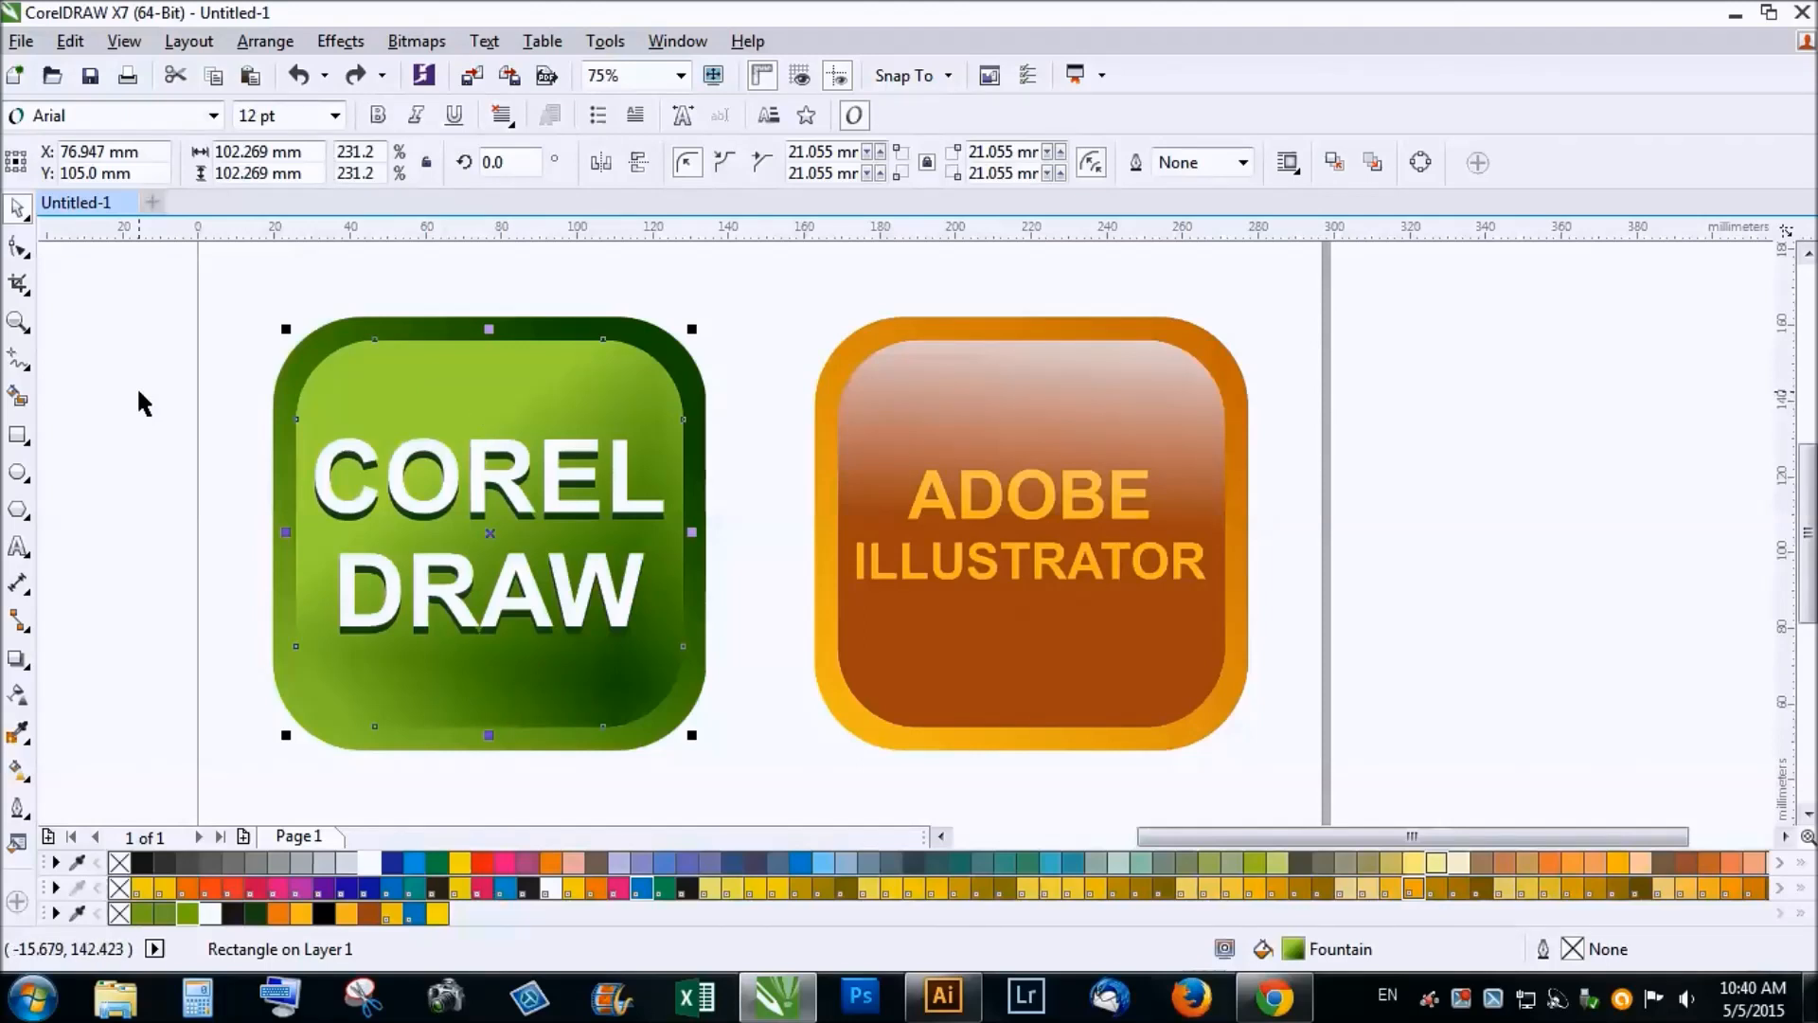
left_click(583, 424)
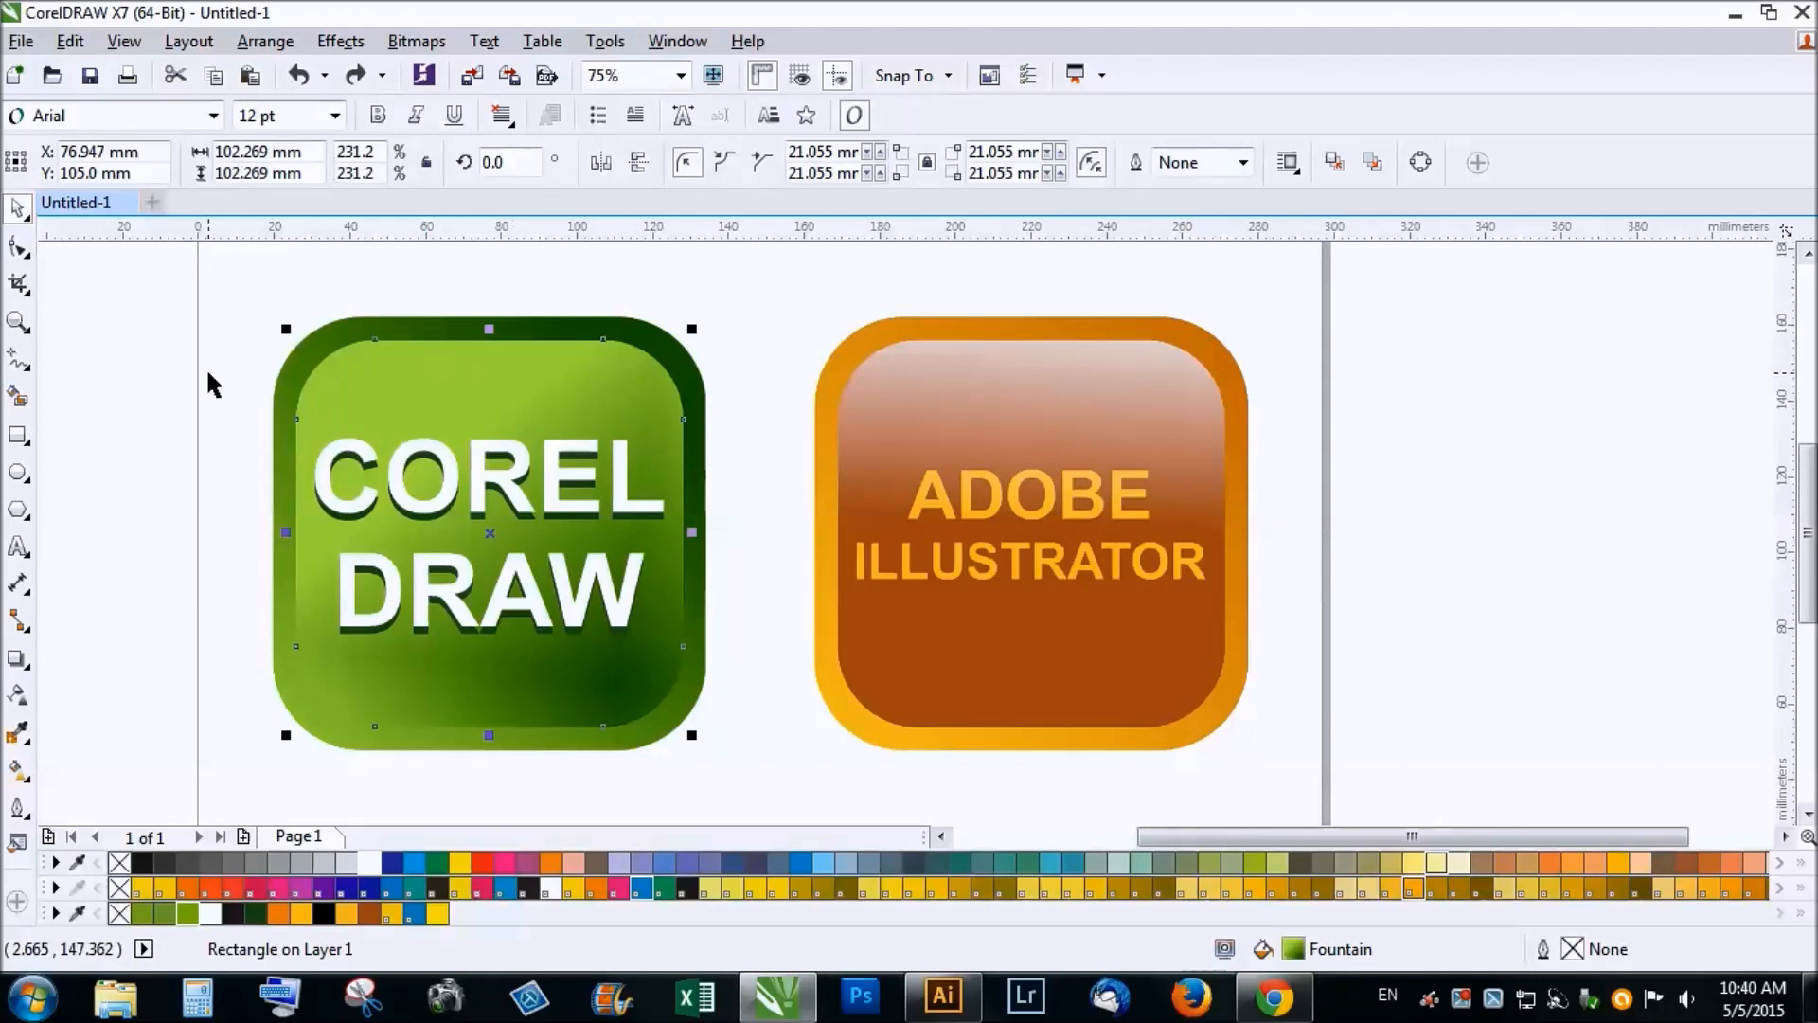
left_click(208, 382)
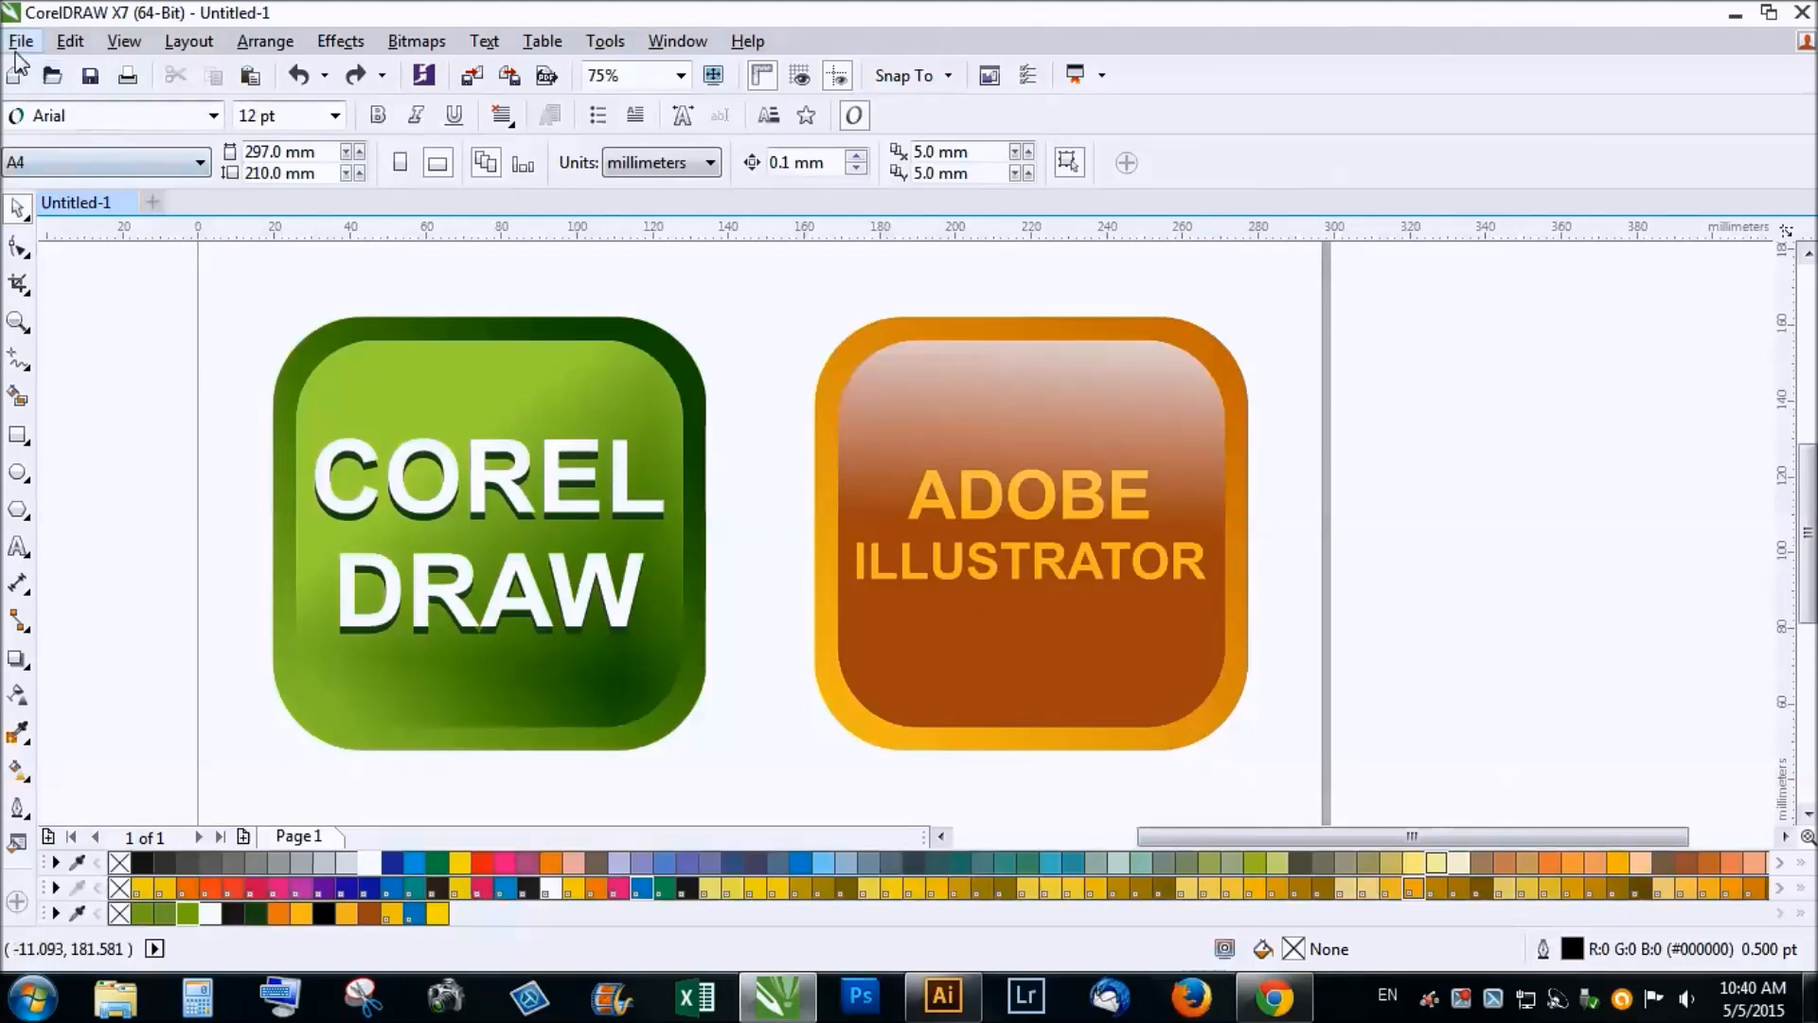
Step: Export the drawing as an EPS file with text exported as text
left_click(20, 40)
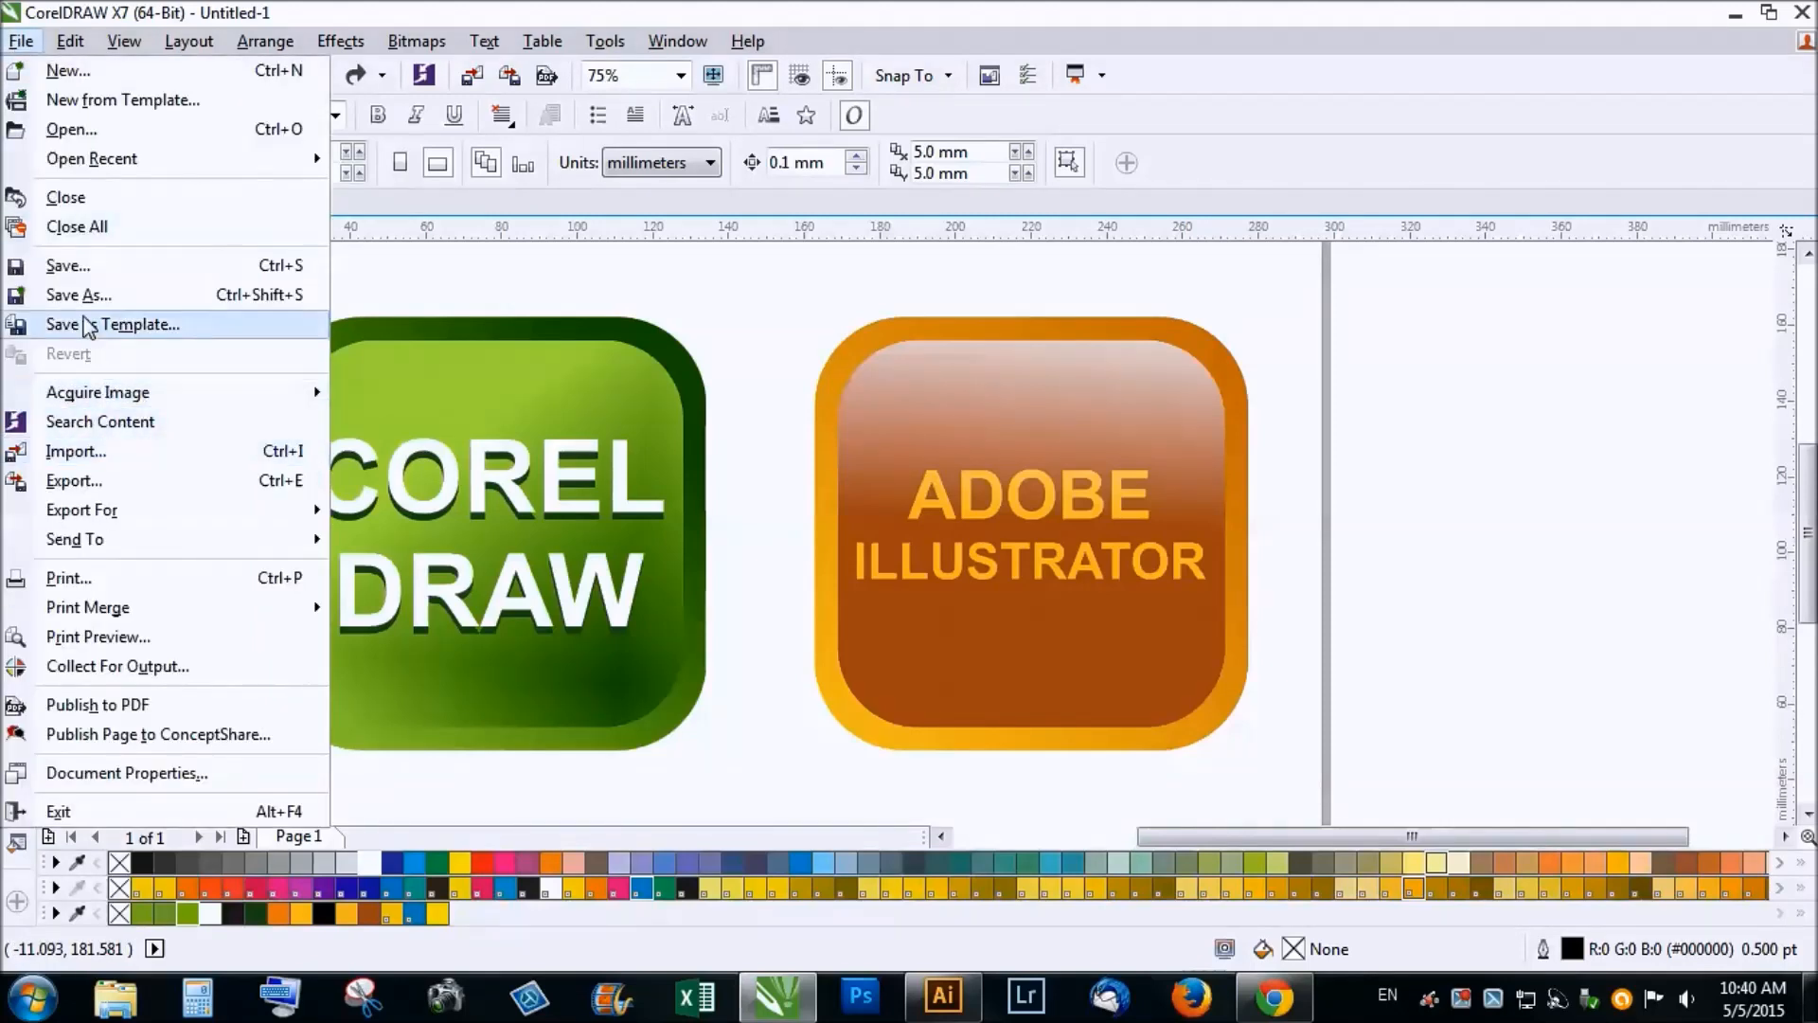
left_click(74, 480)
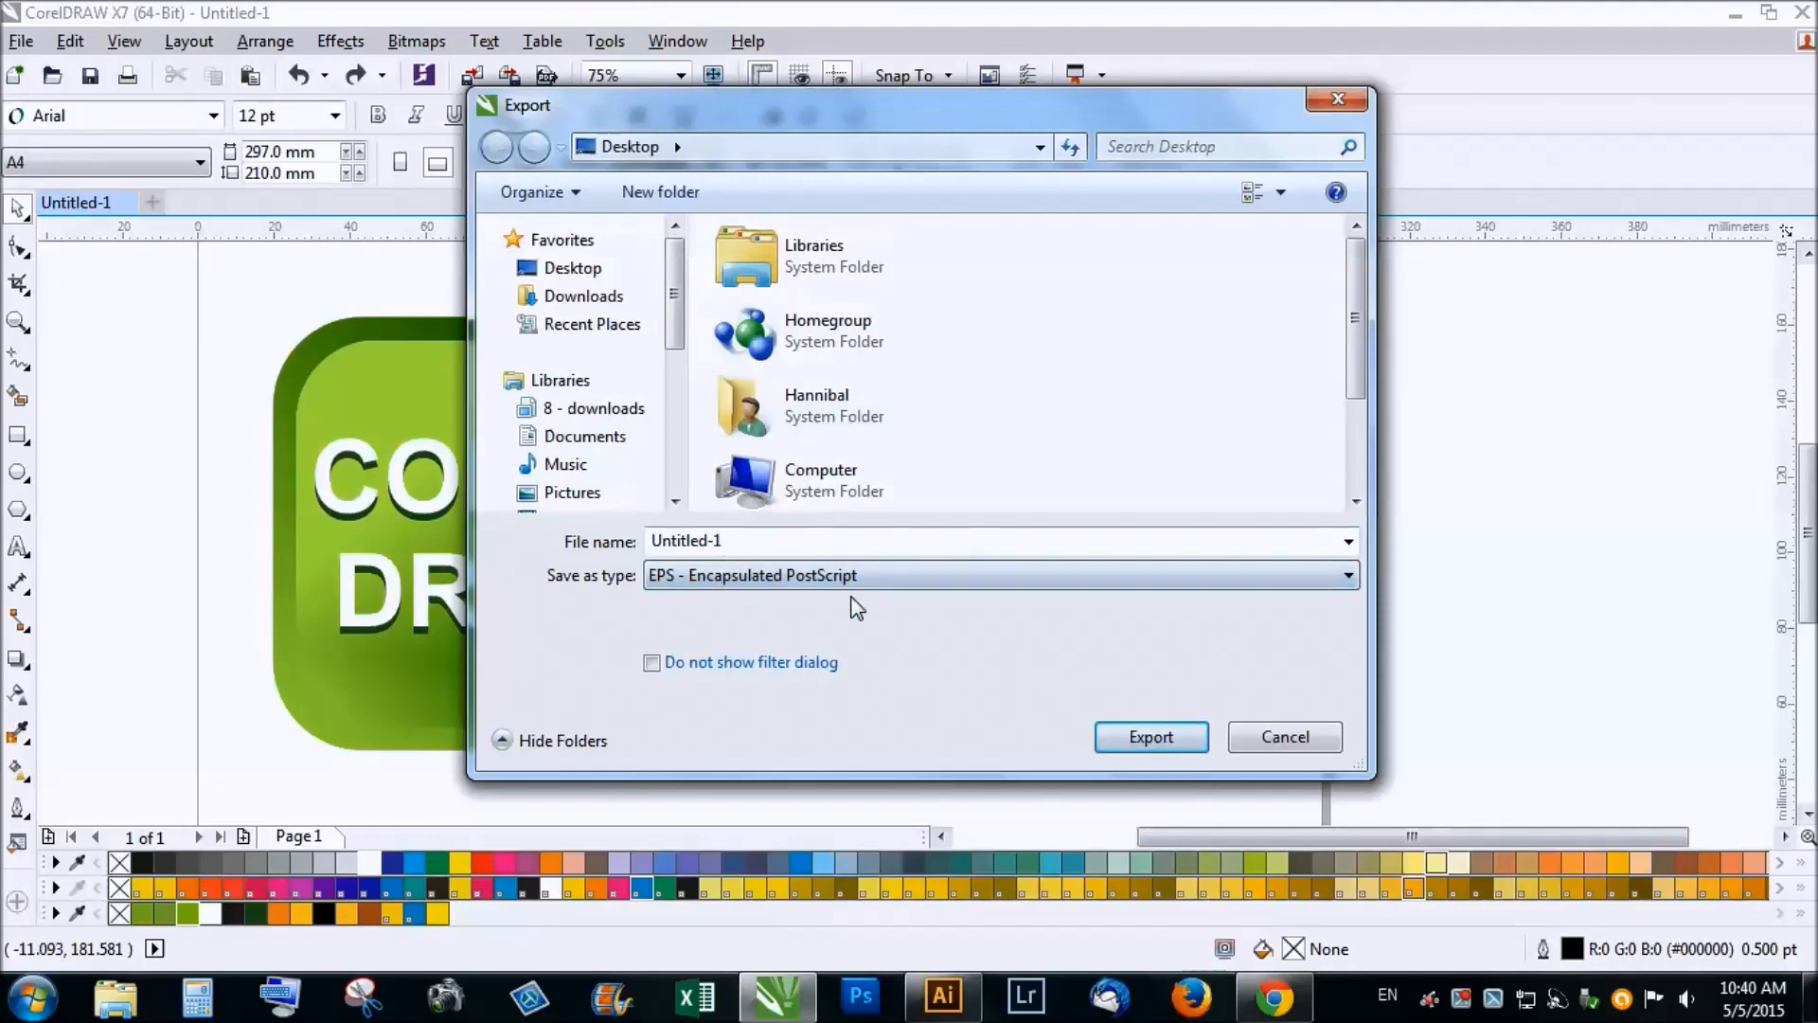
left_click(1151, 737)
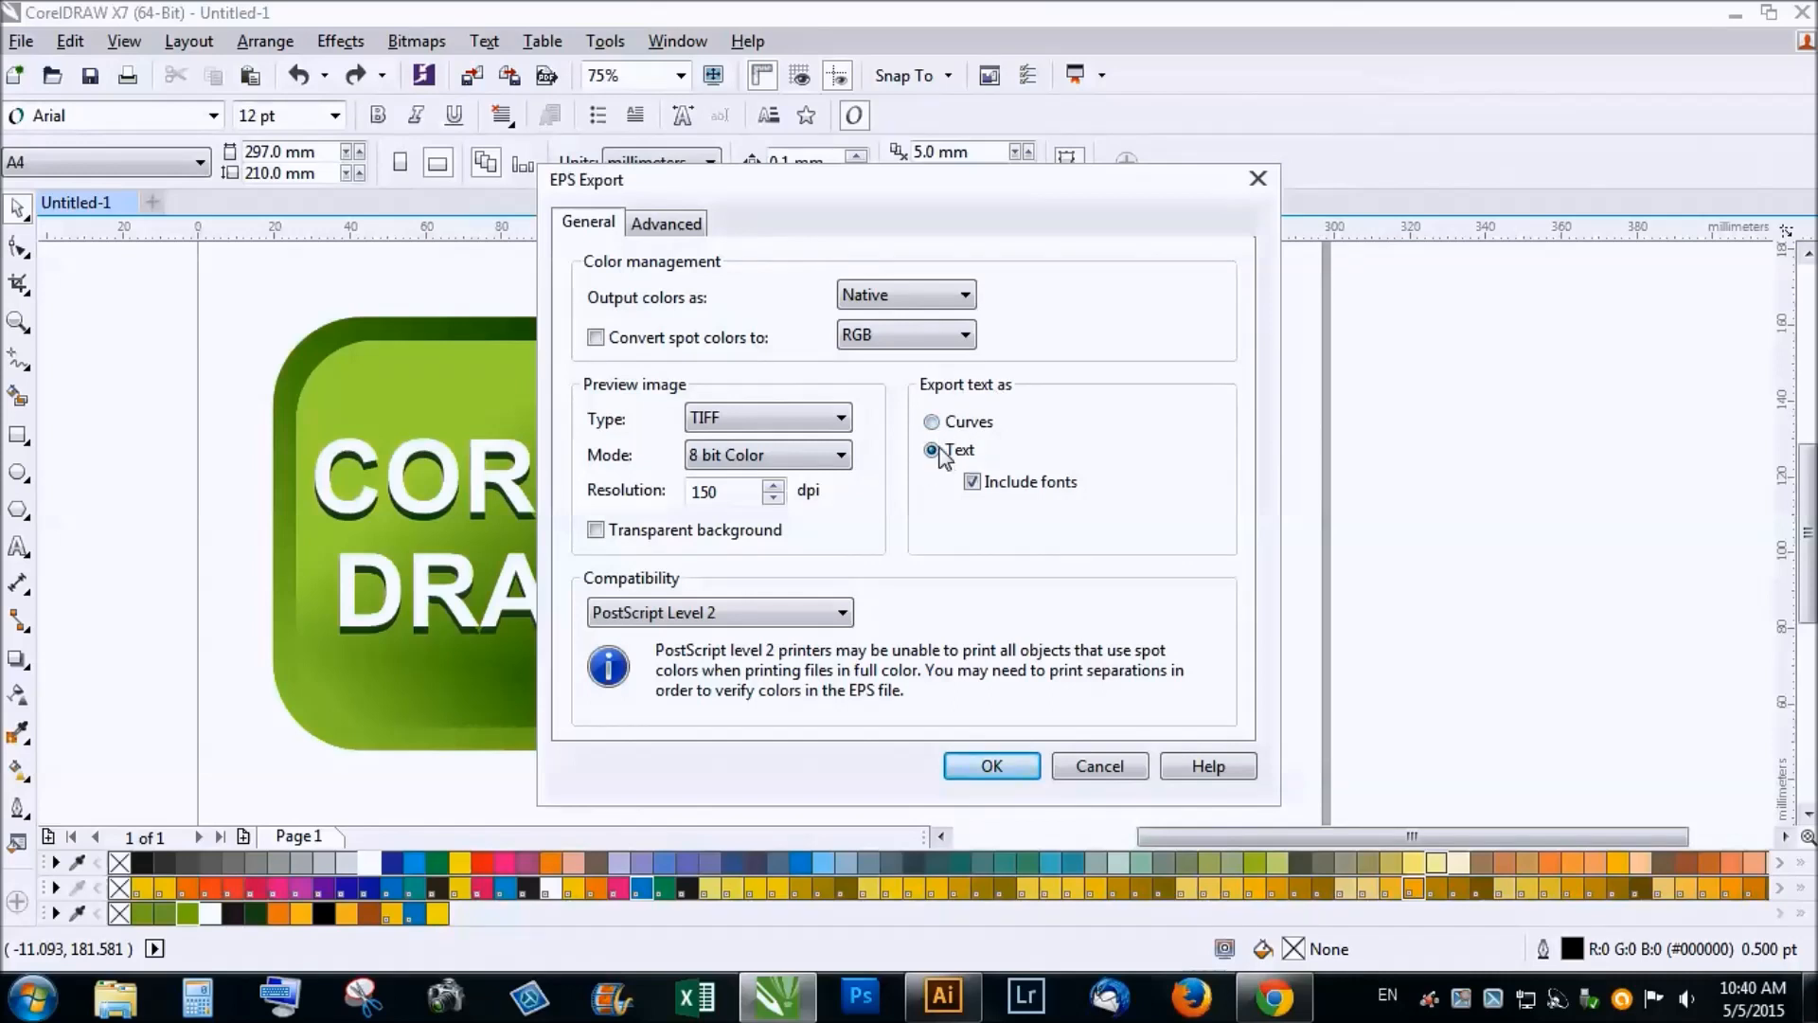
left_click(931, 421)
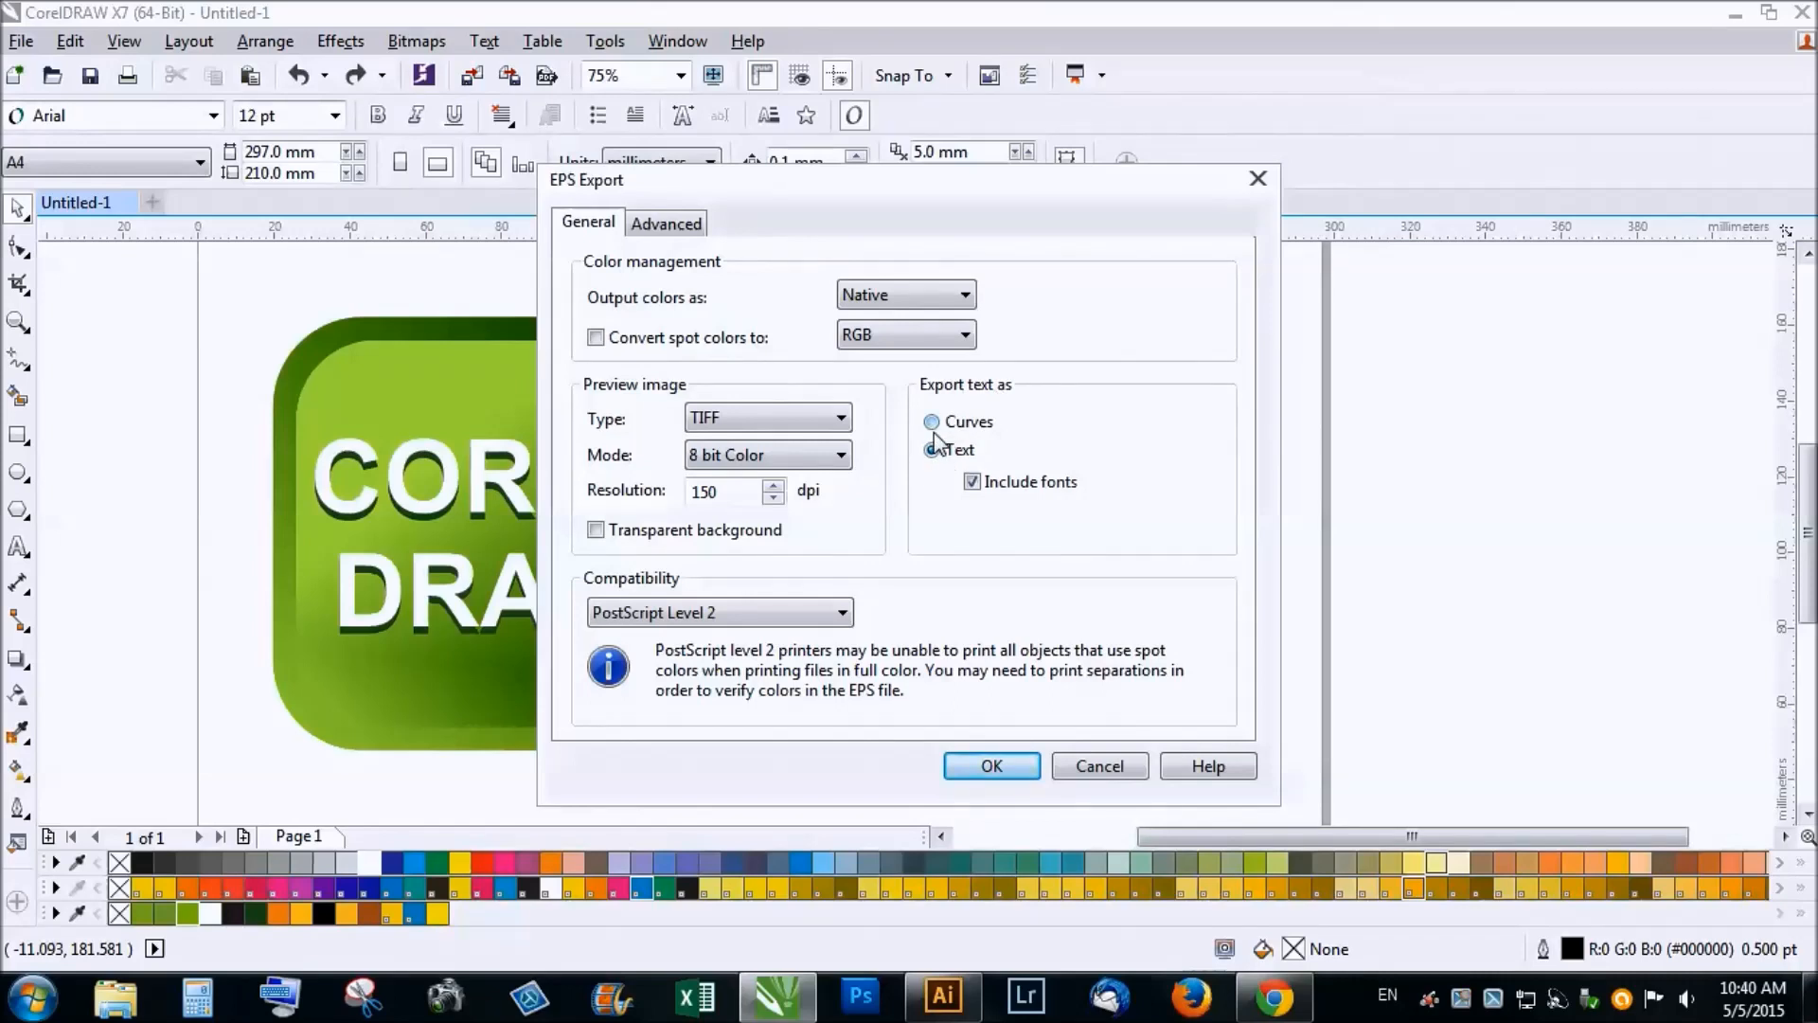
left_click(931, 450)
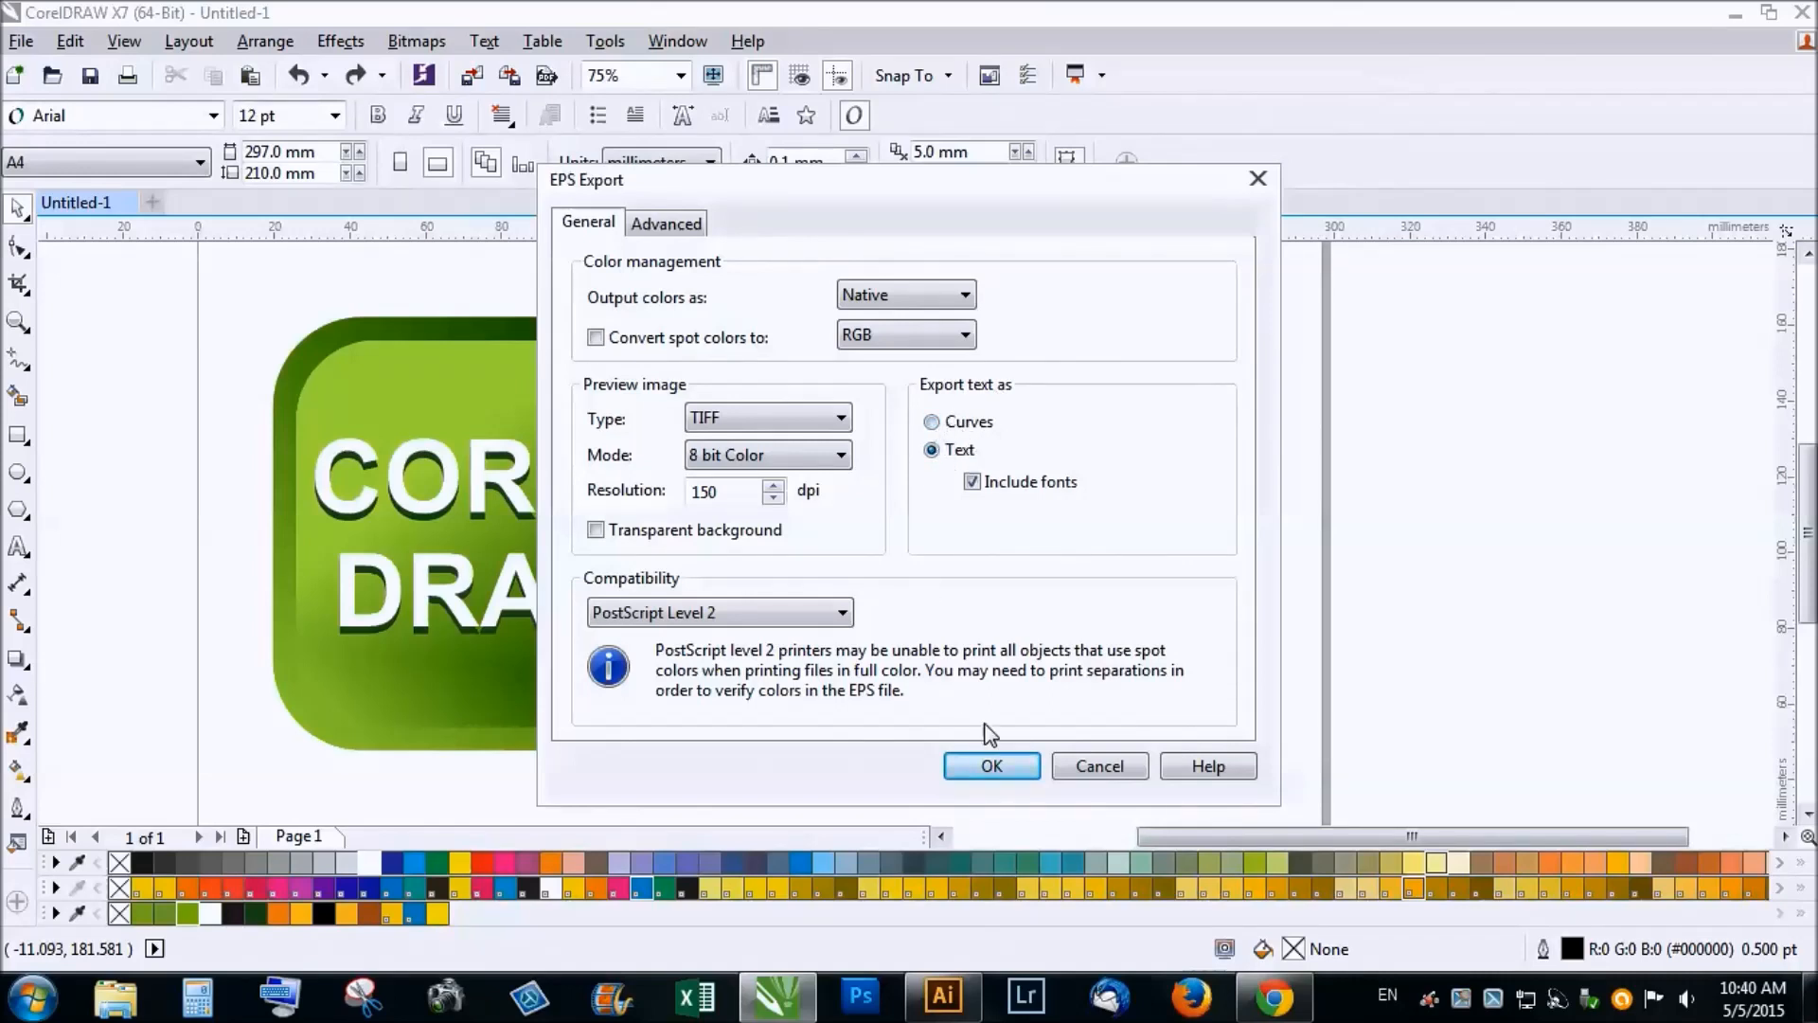
left_click(991, 765)
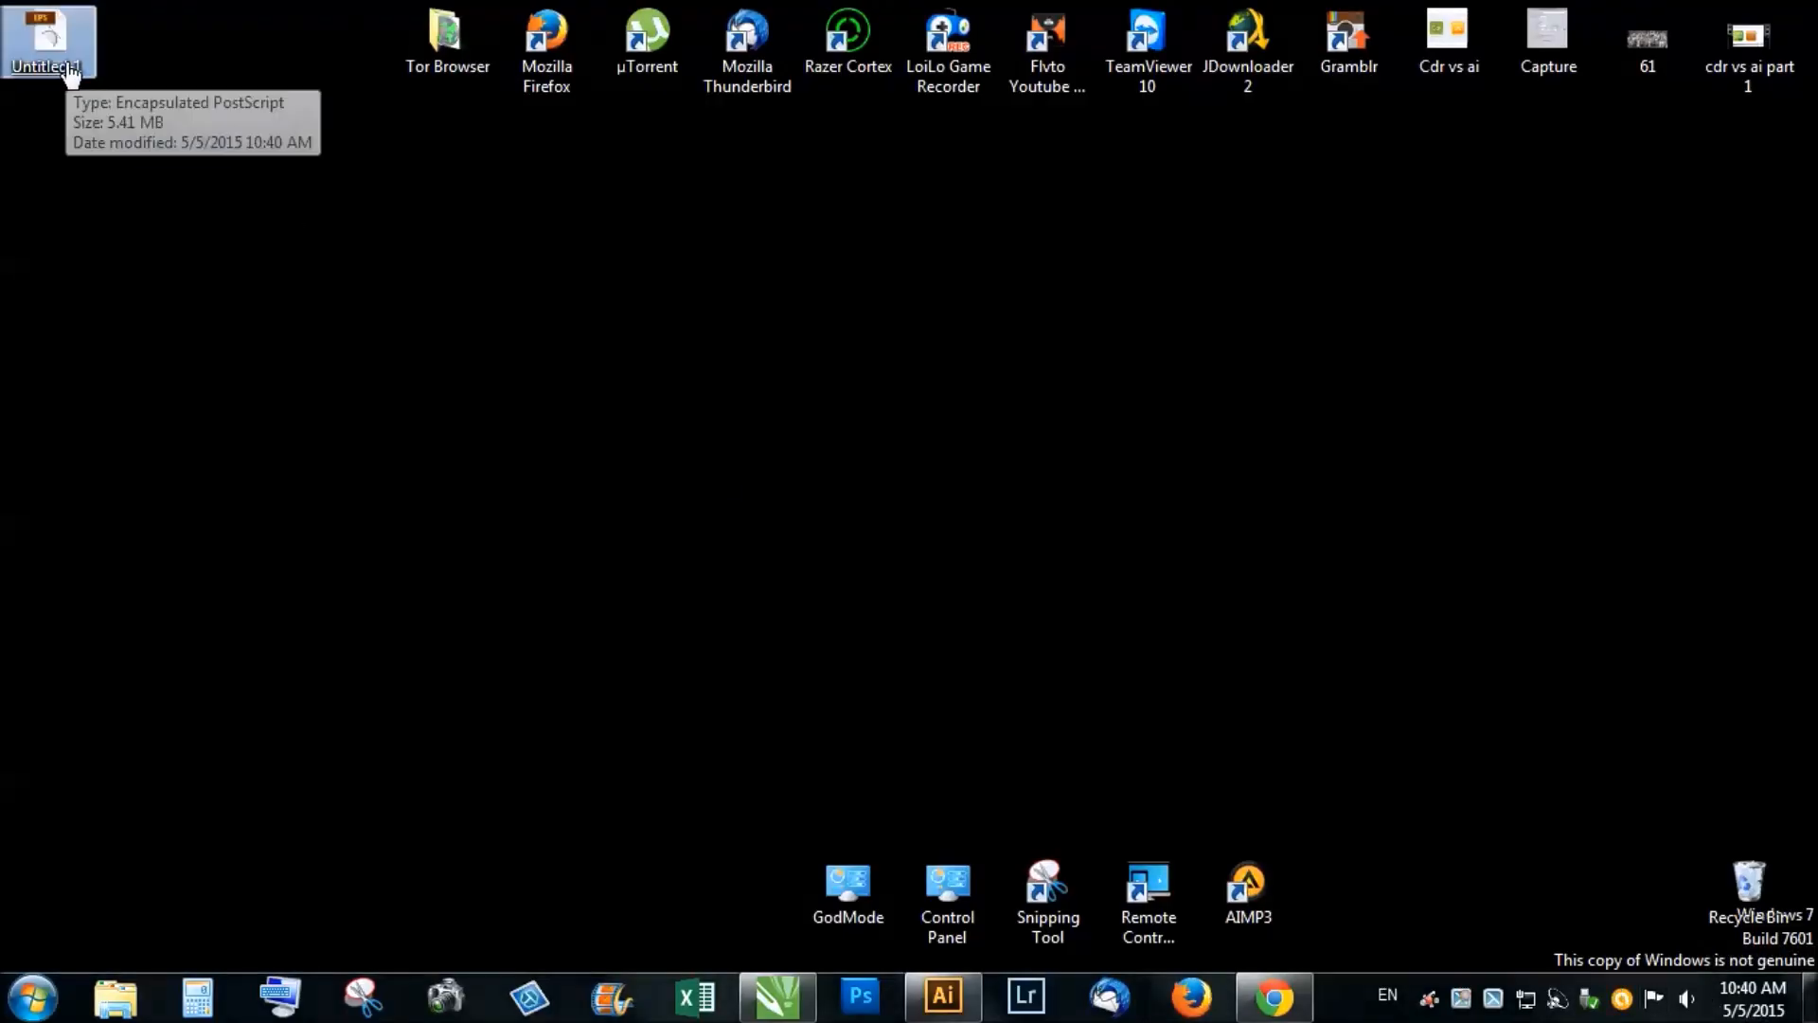
mouse_move(69, 56)
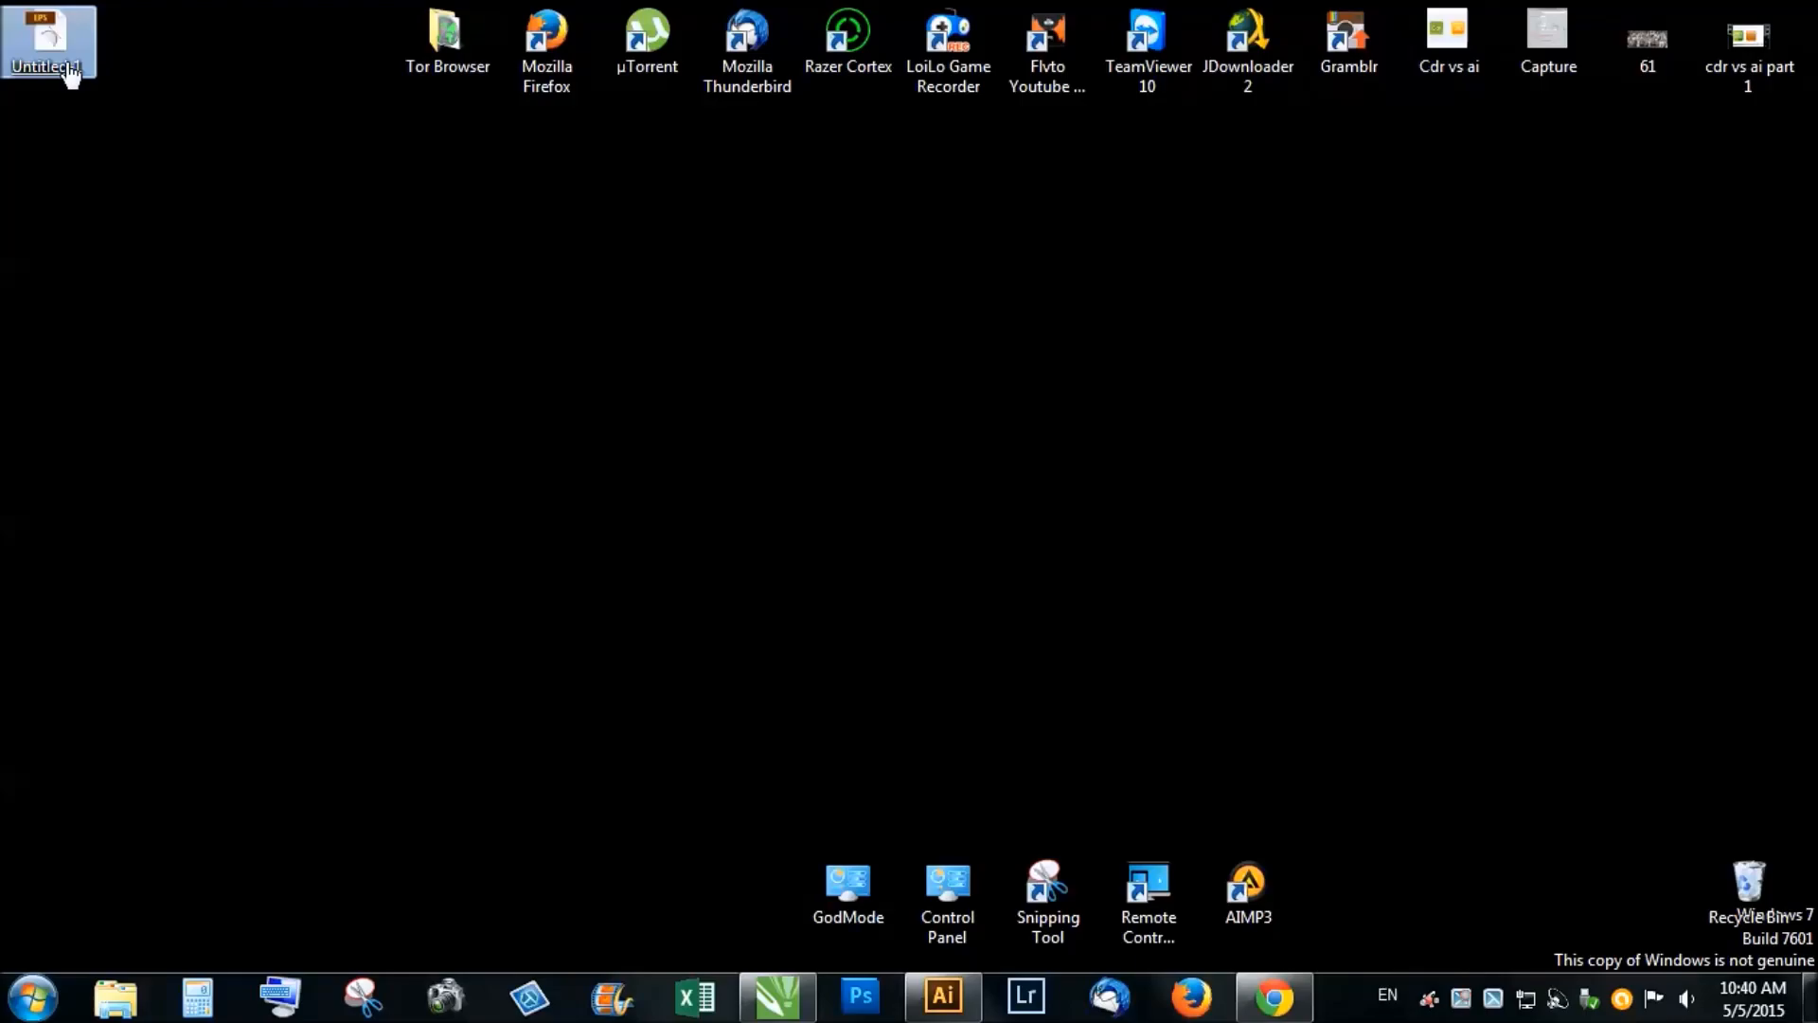
Step: Open the exported EPS, dismissing the missing-font warning and keeping RGB colour mode
double_click(49, 40)
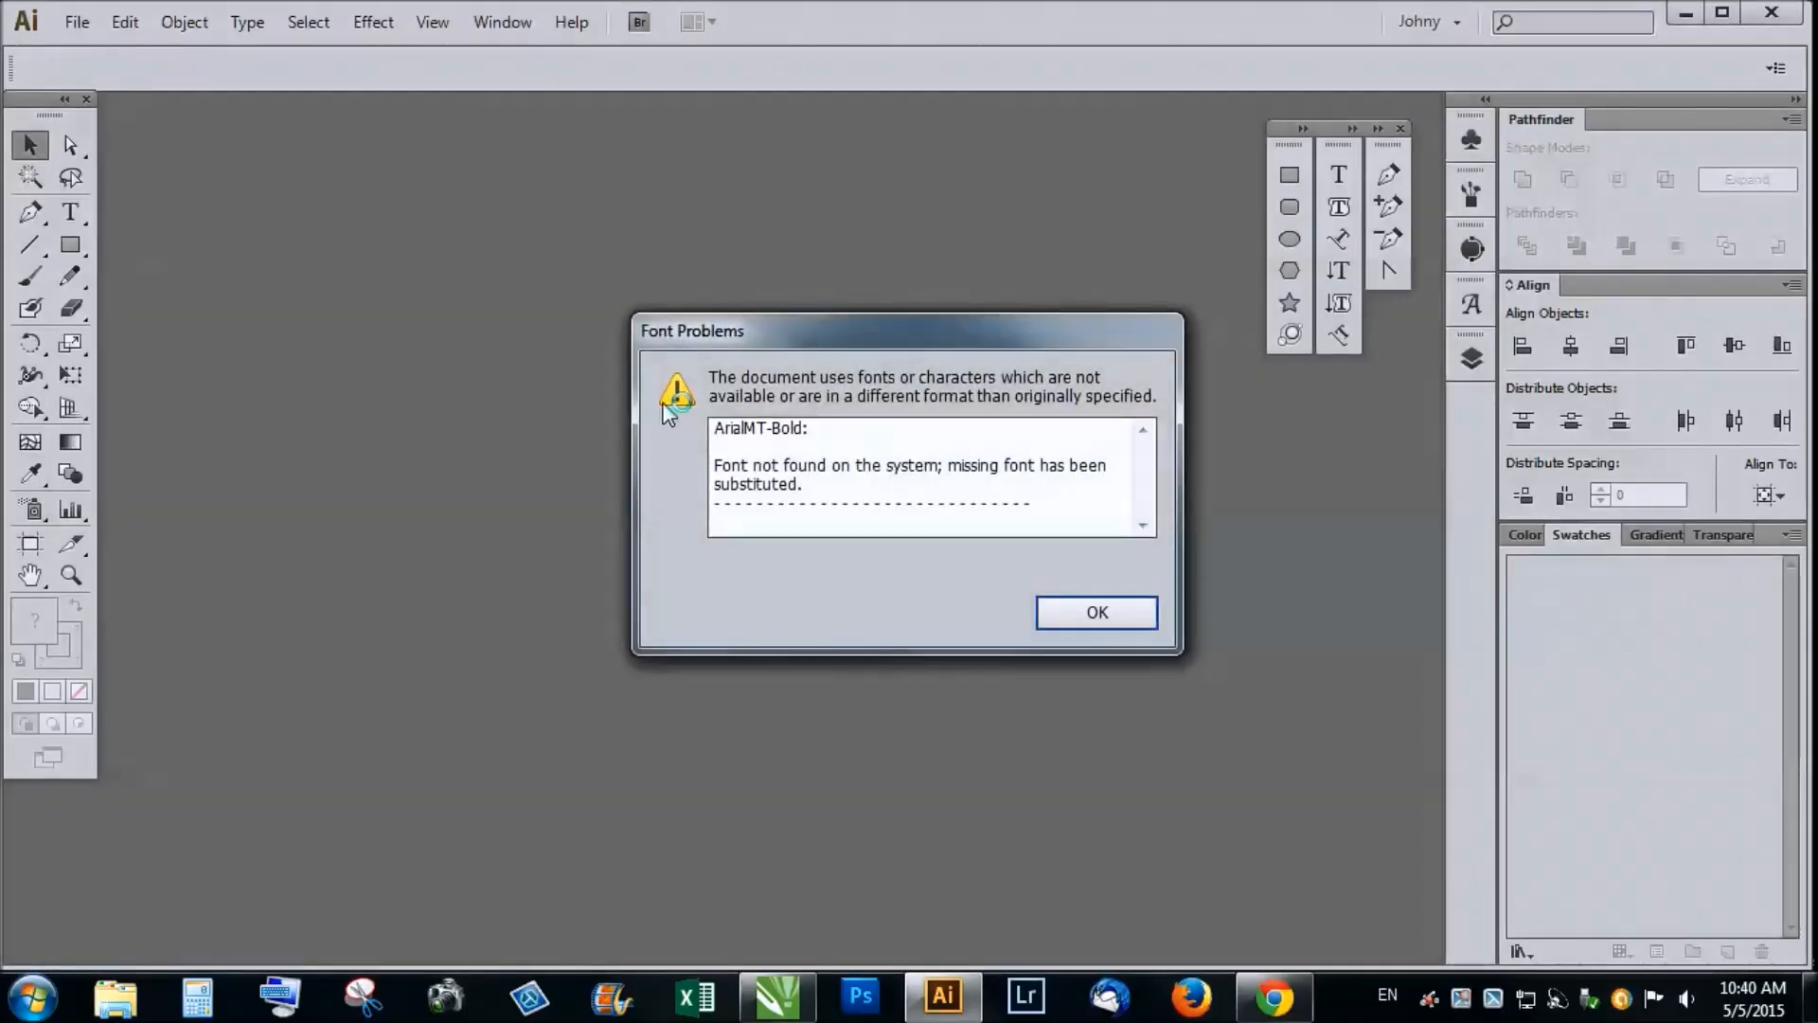
left_click(1095, 613)
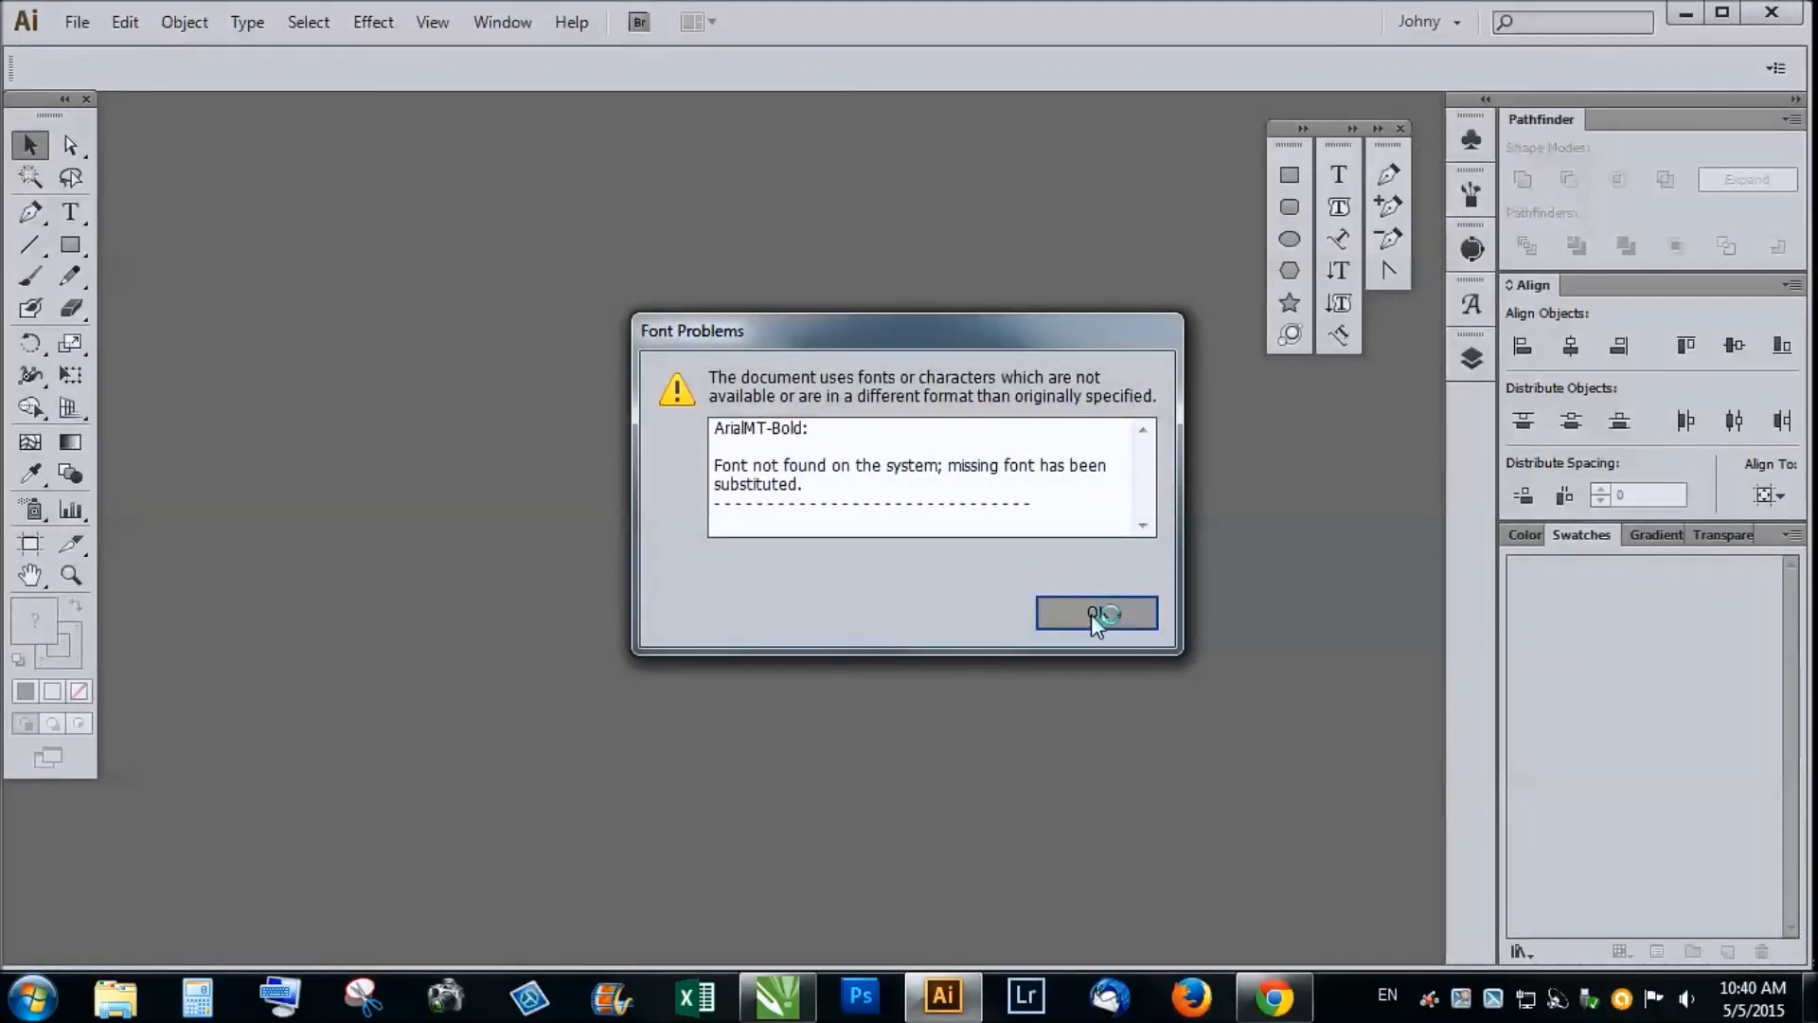
left_click(1095, 613)
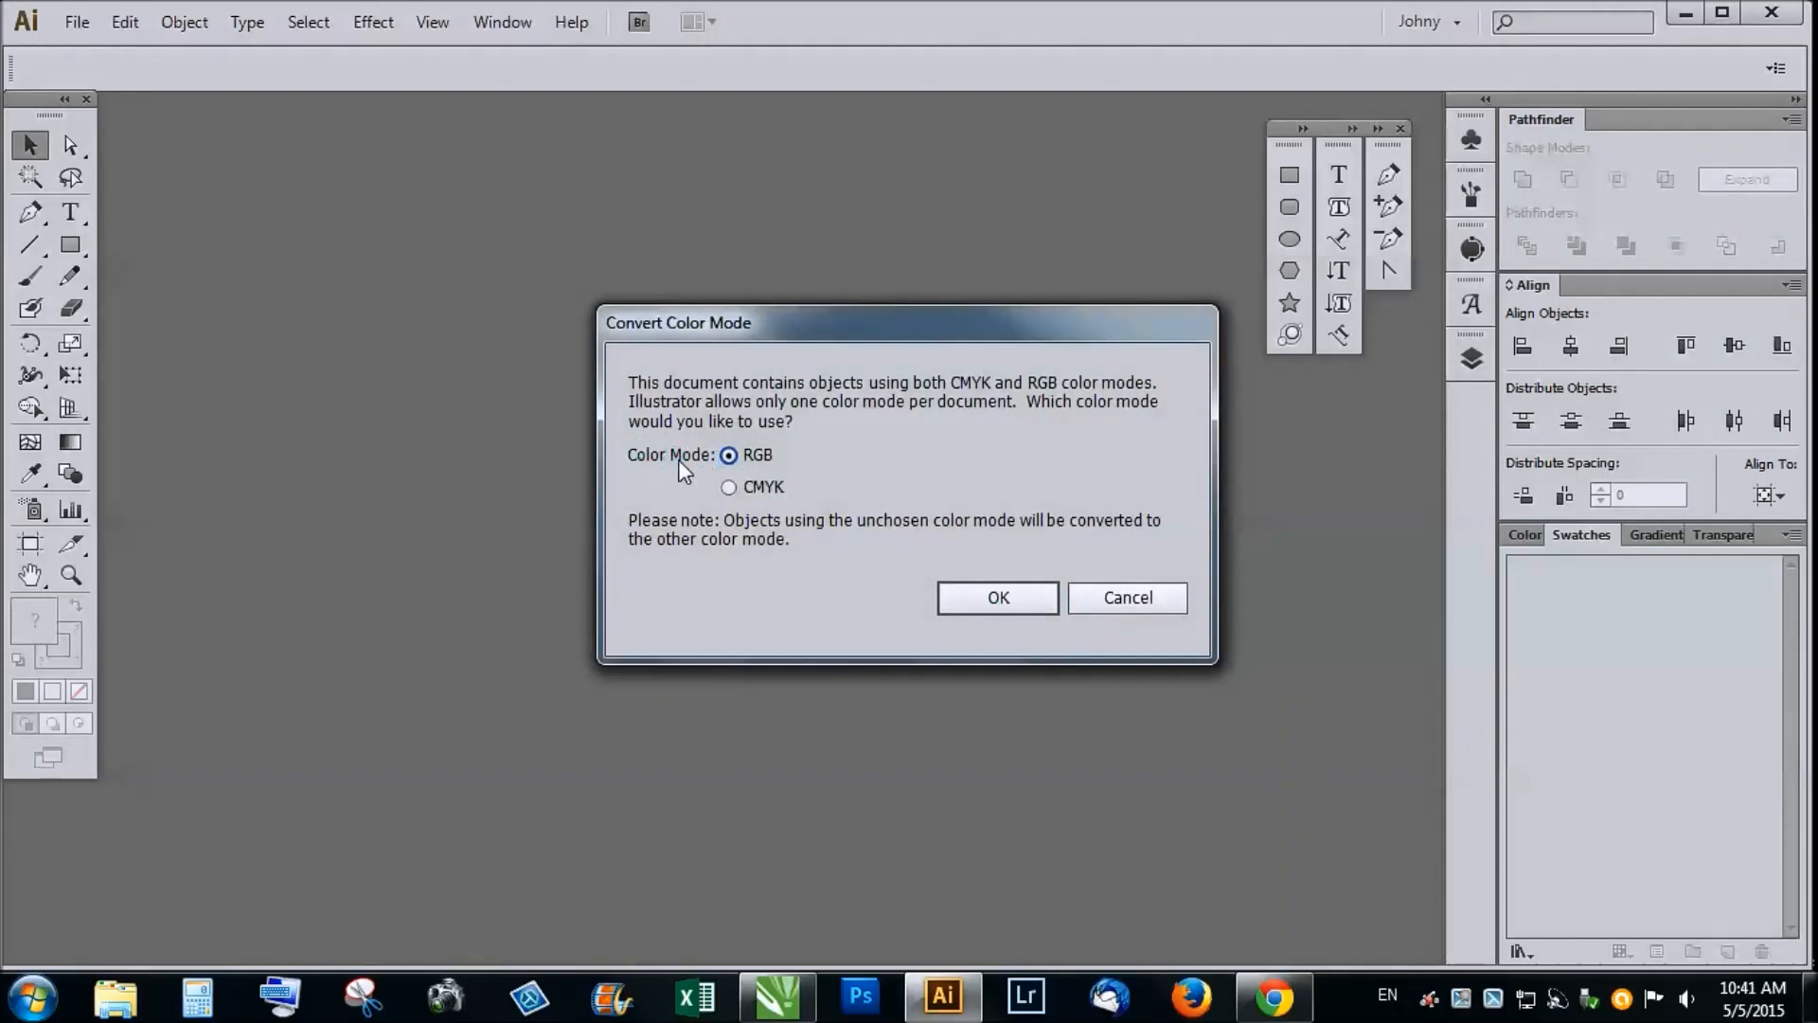
left_click(996, 598)
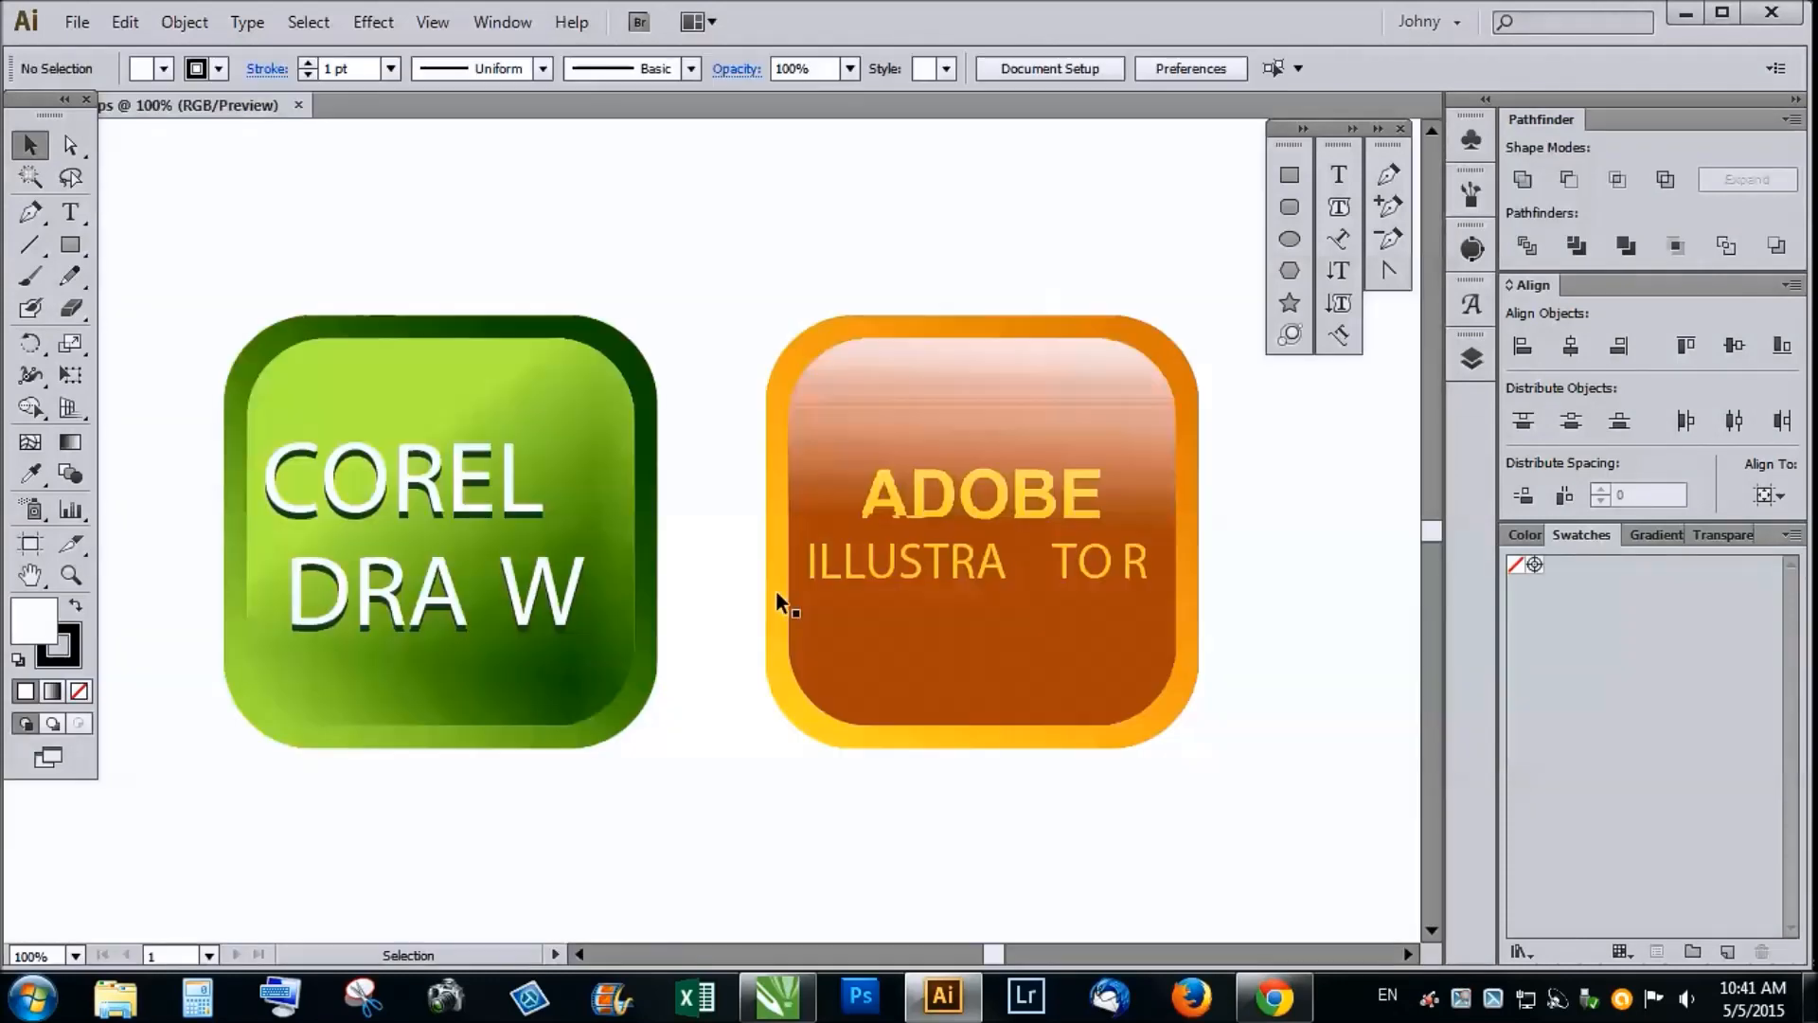
mouse_move(314, 473)
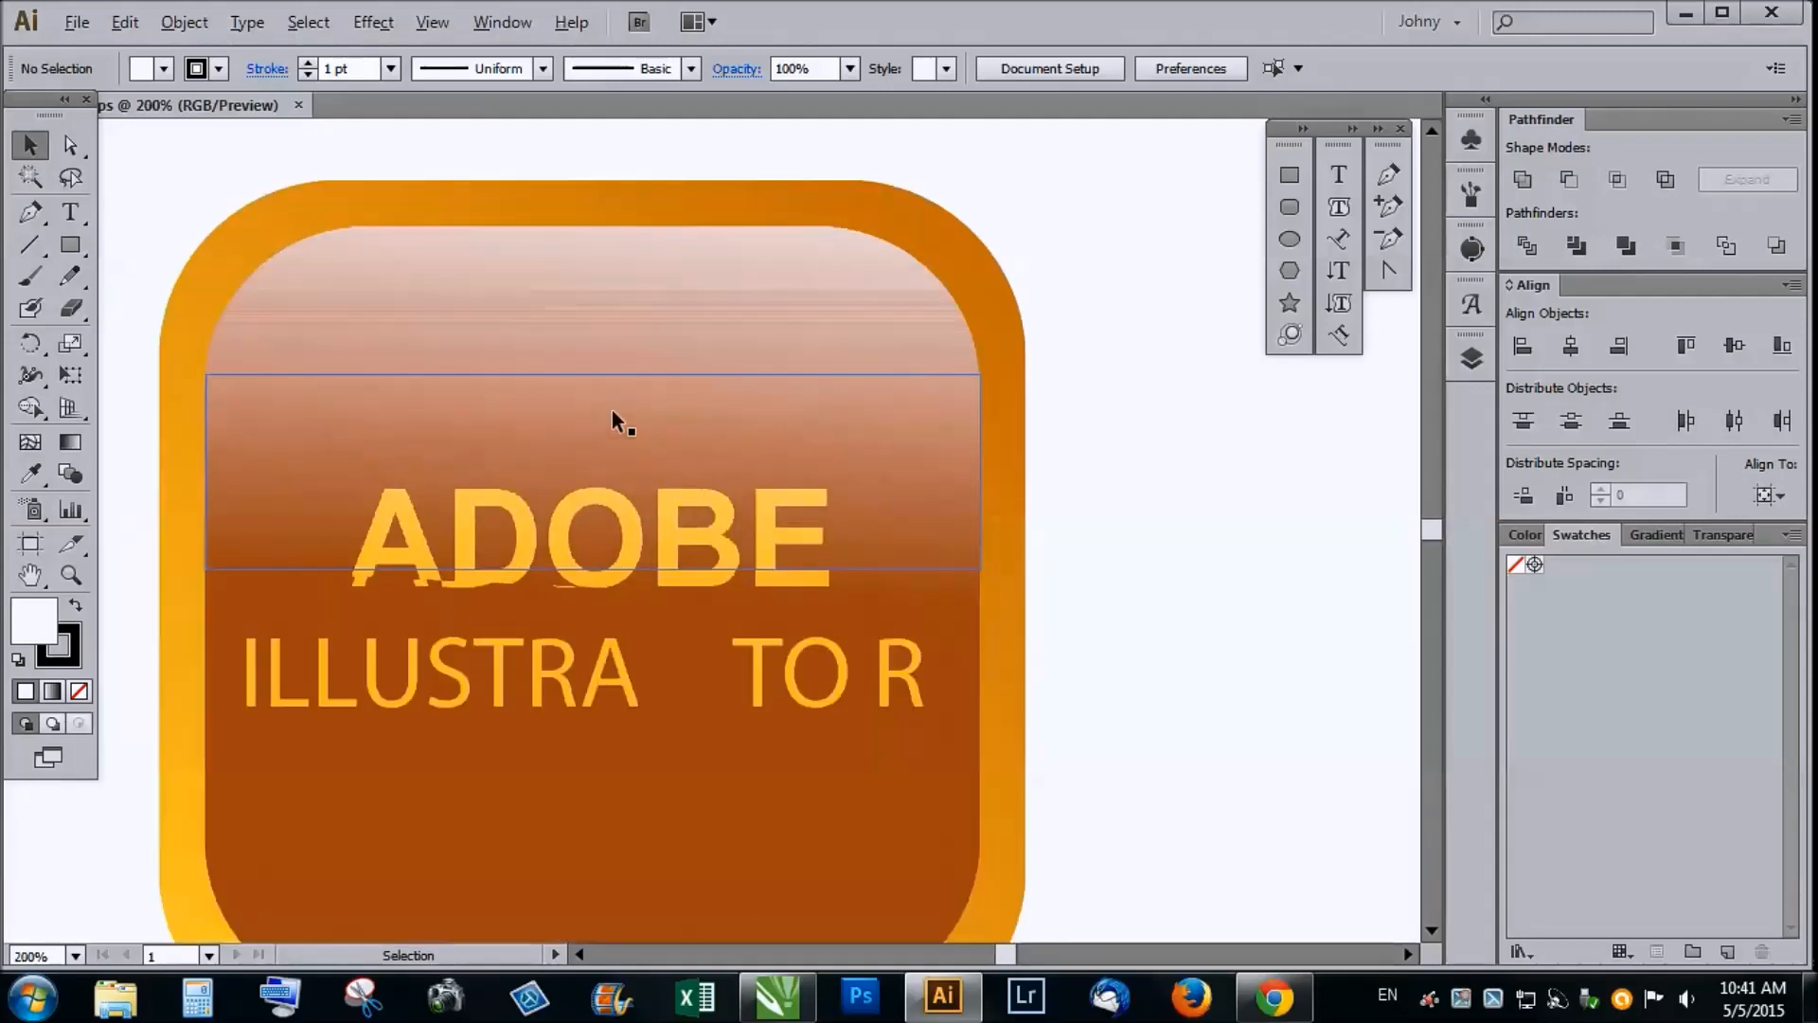
left_click(1148, 602)
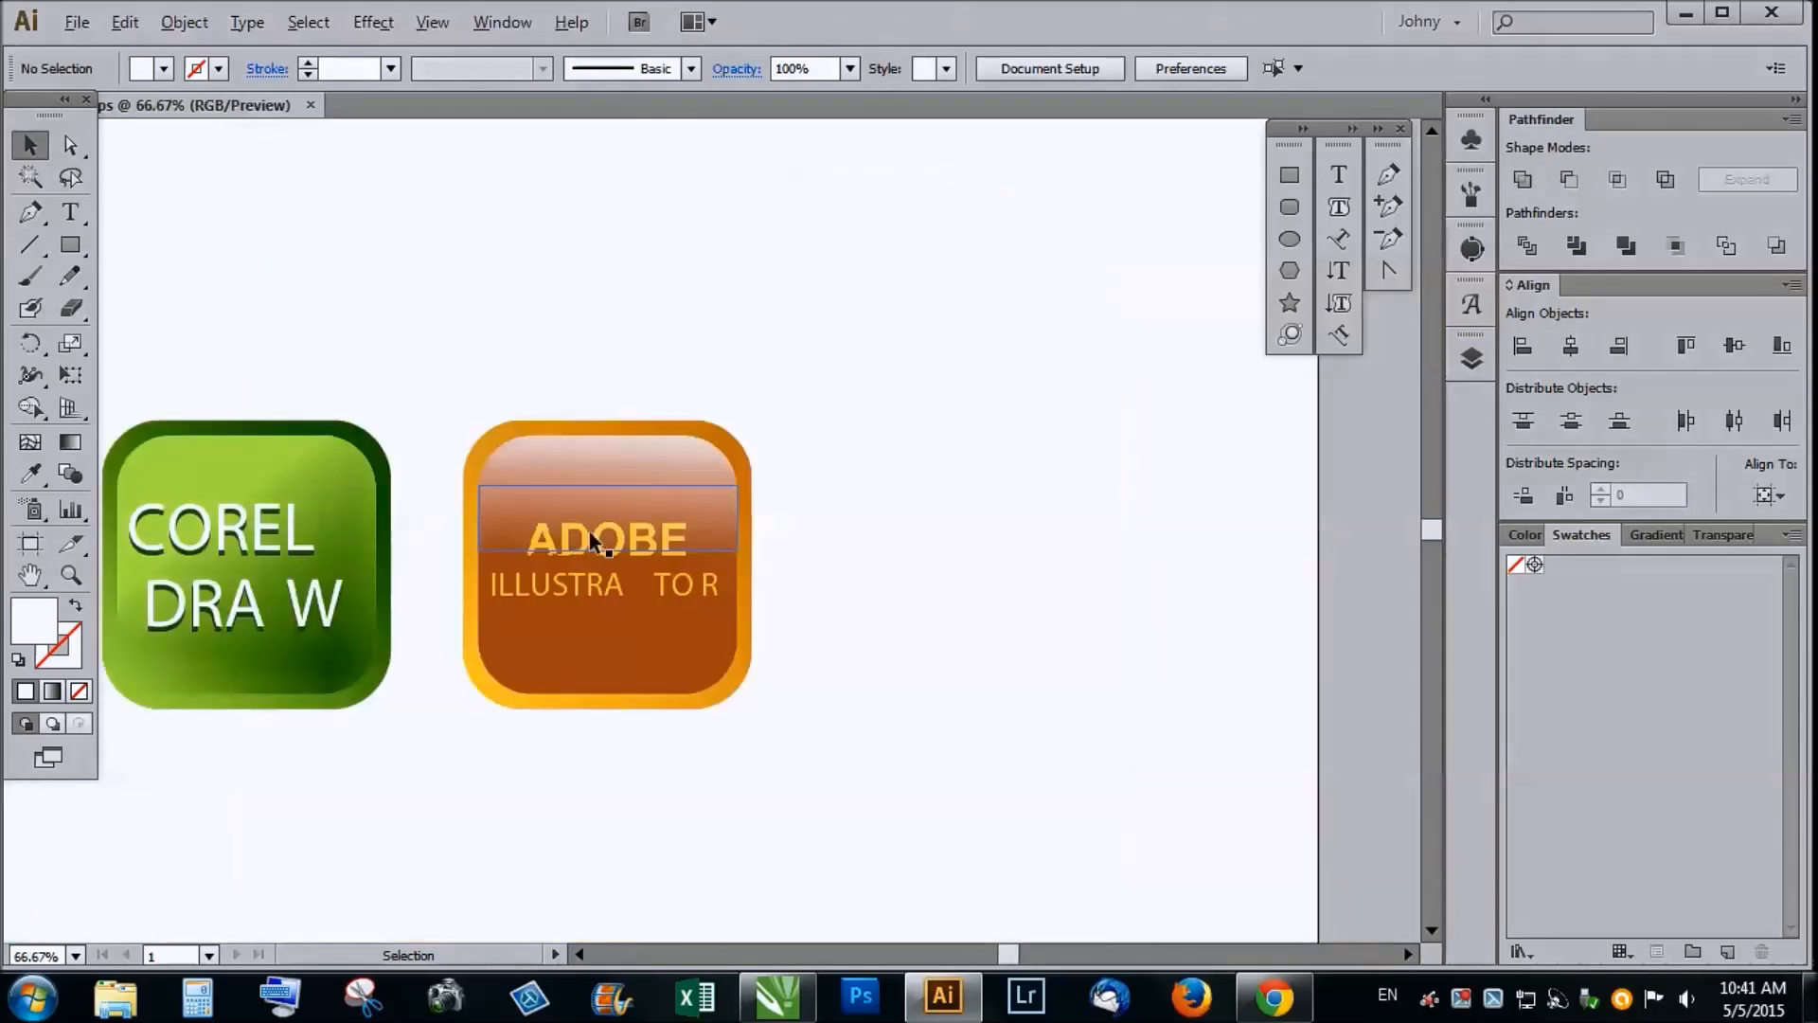
left_click(982, 583)
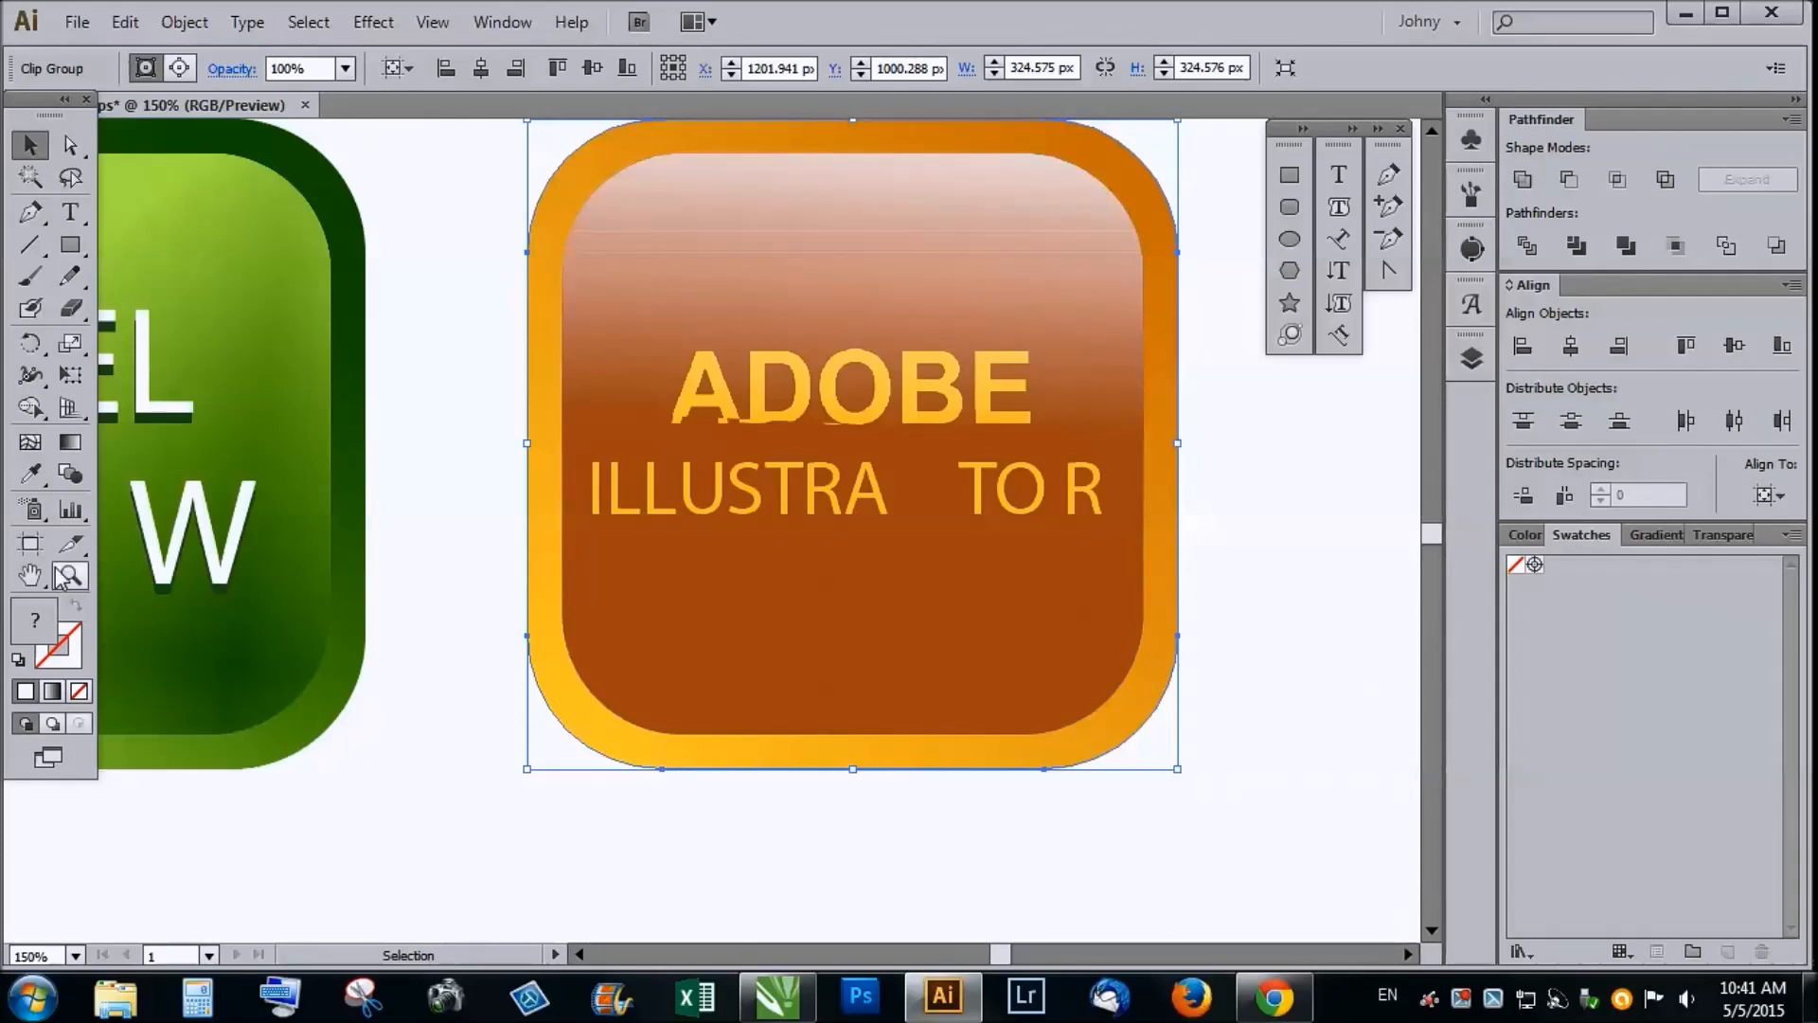
mouse_move(1636, 511)
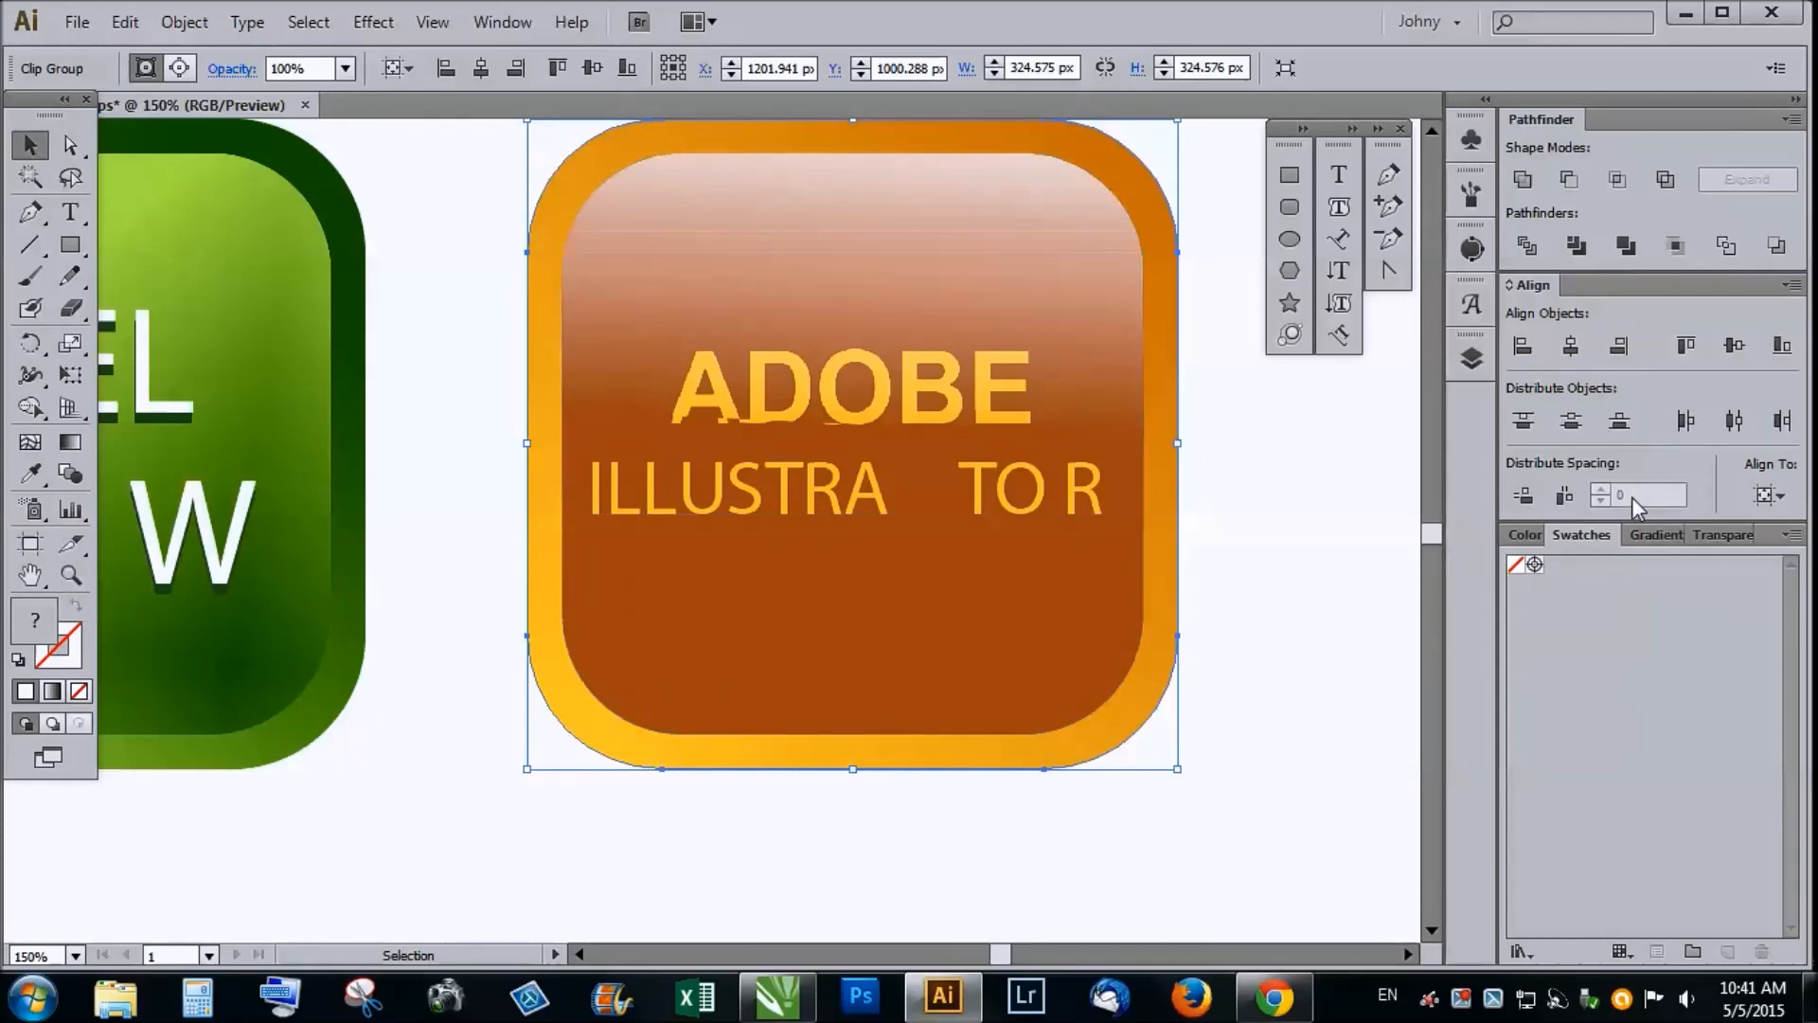
Step: Check the orange ADOBE button's fill in the Color panel, selecting its glossy top
left_click(1525, 533)
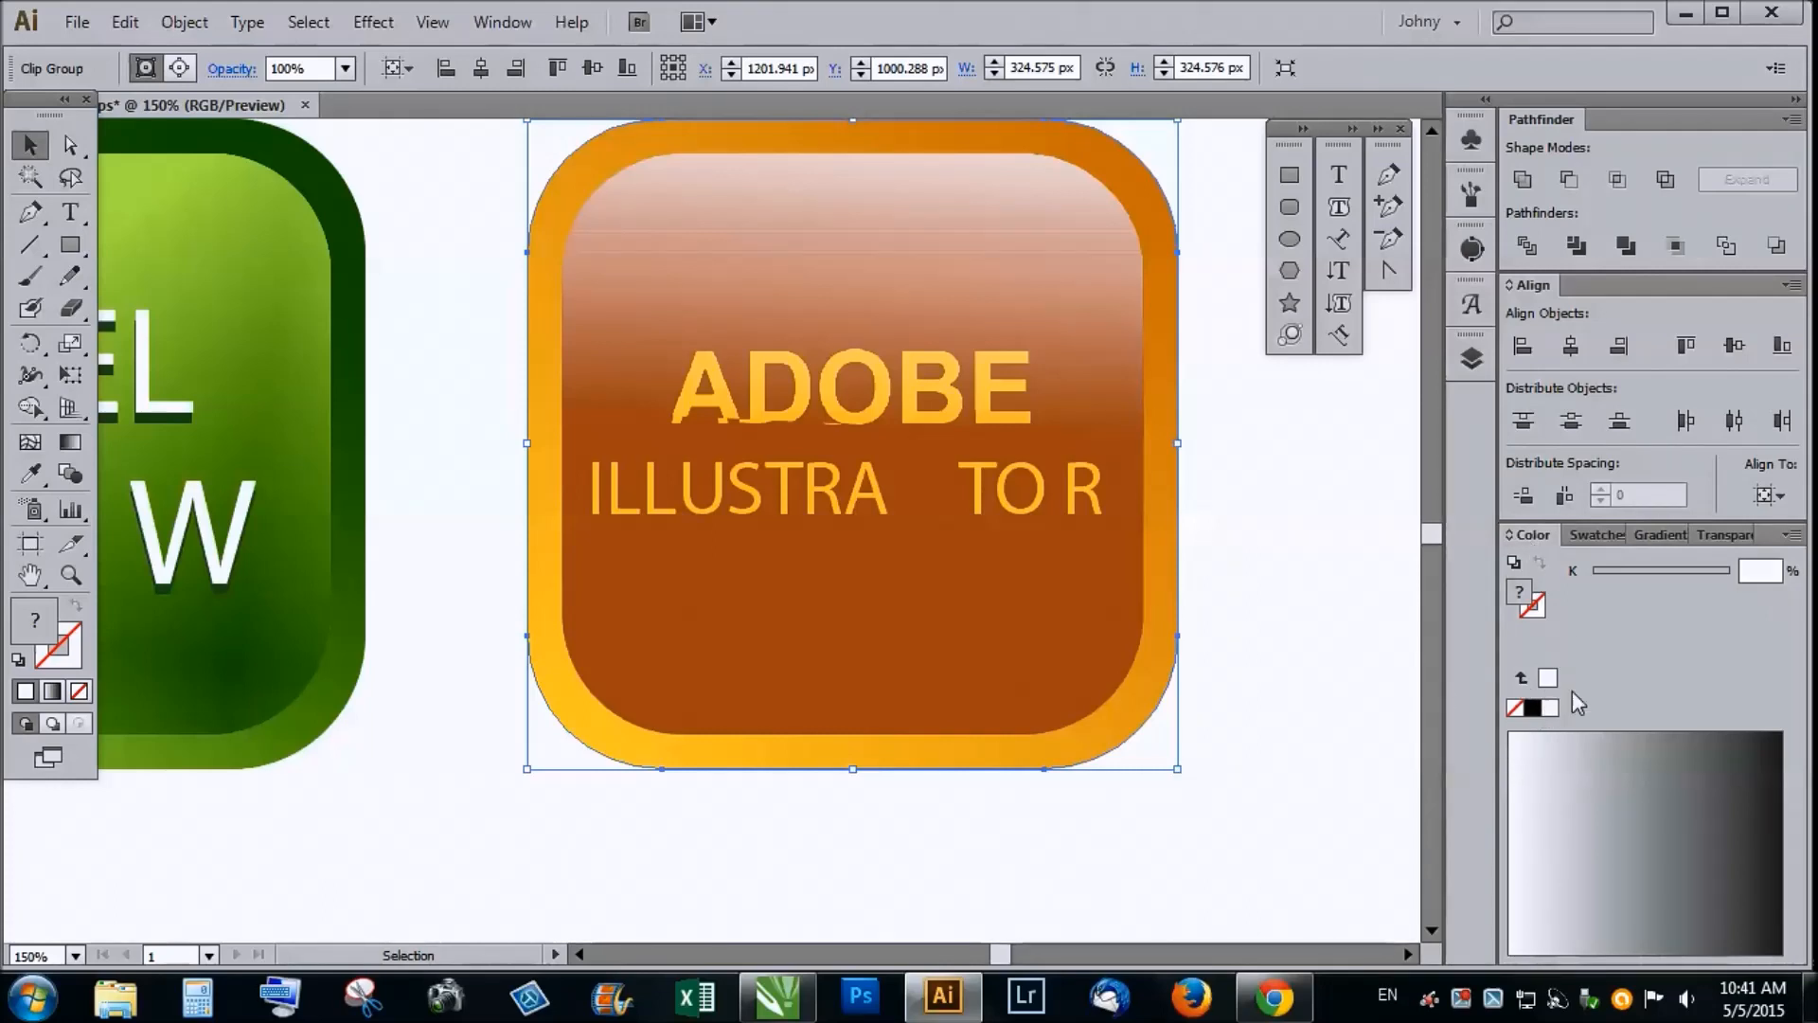
mouse_move(1580, 786)
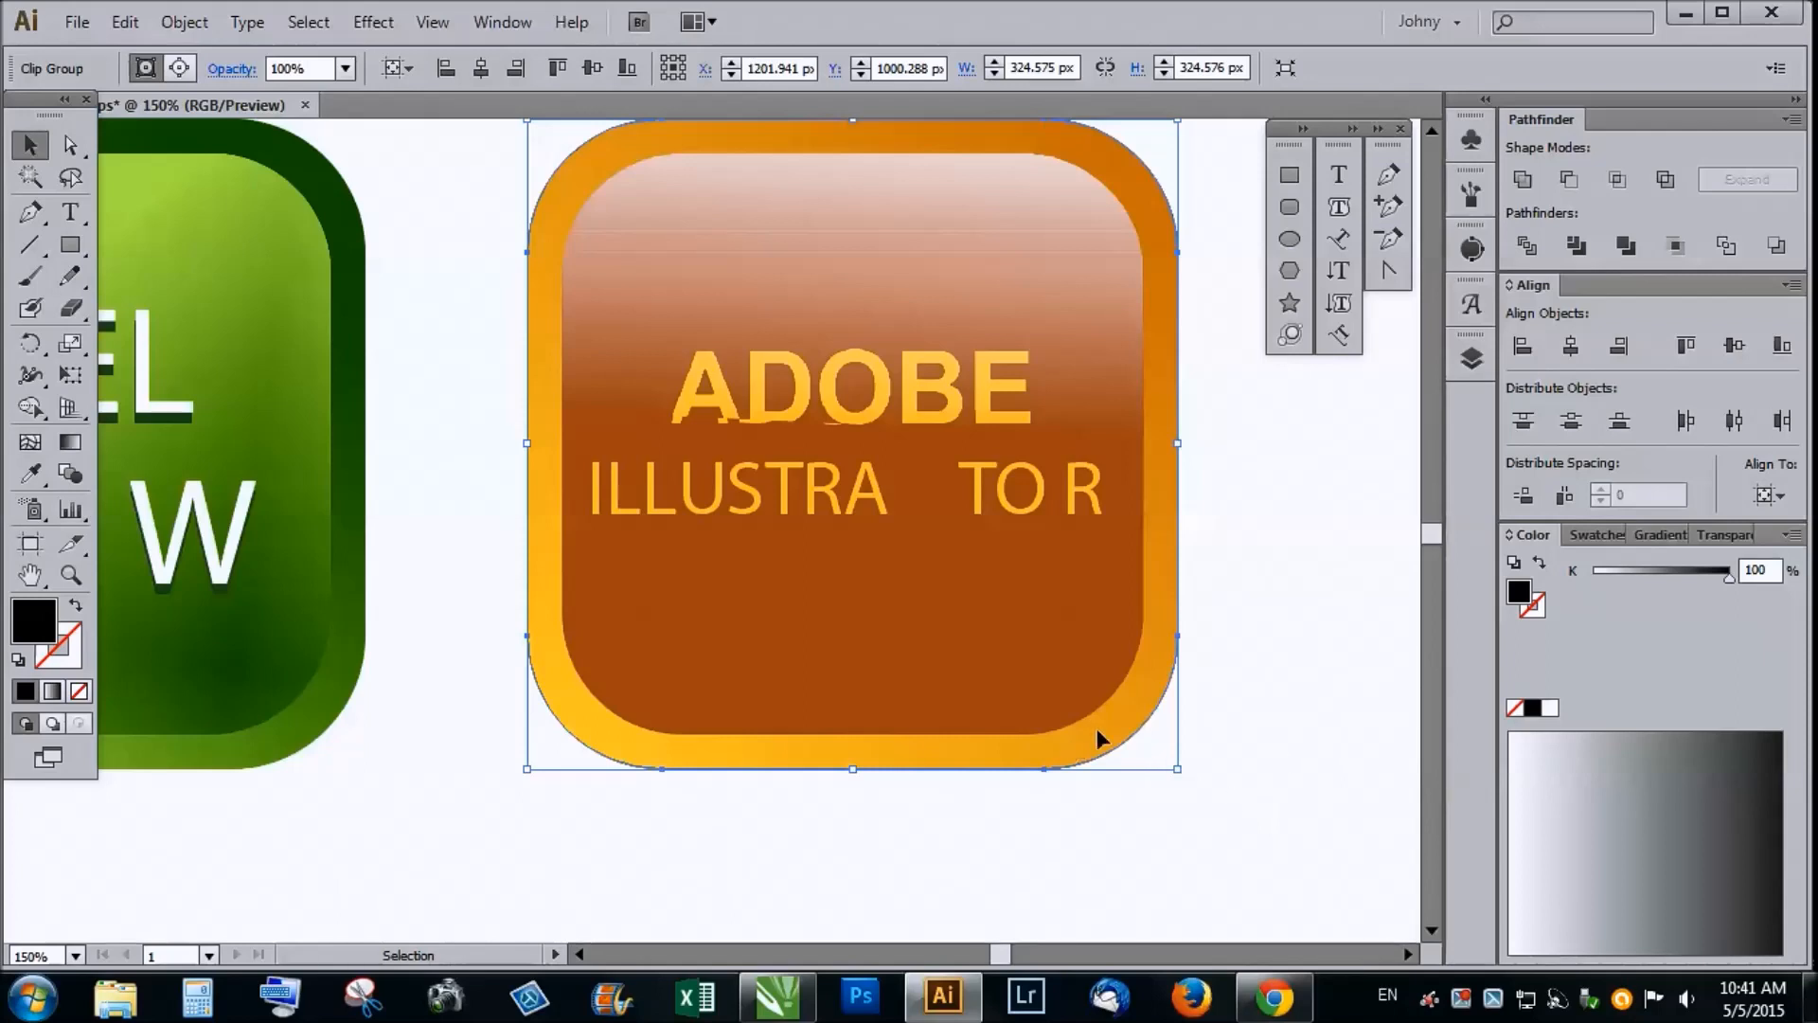
mouse_move(740, 258)
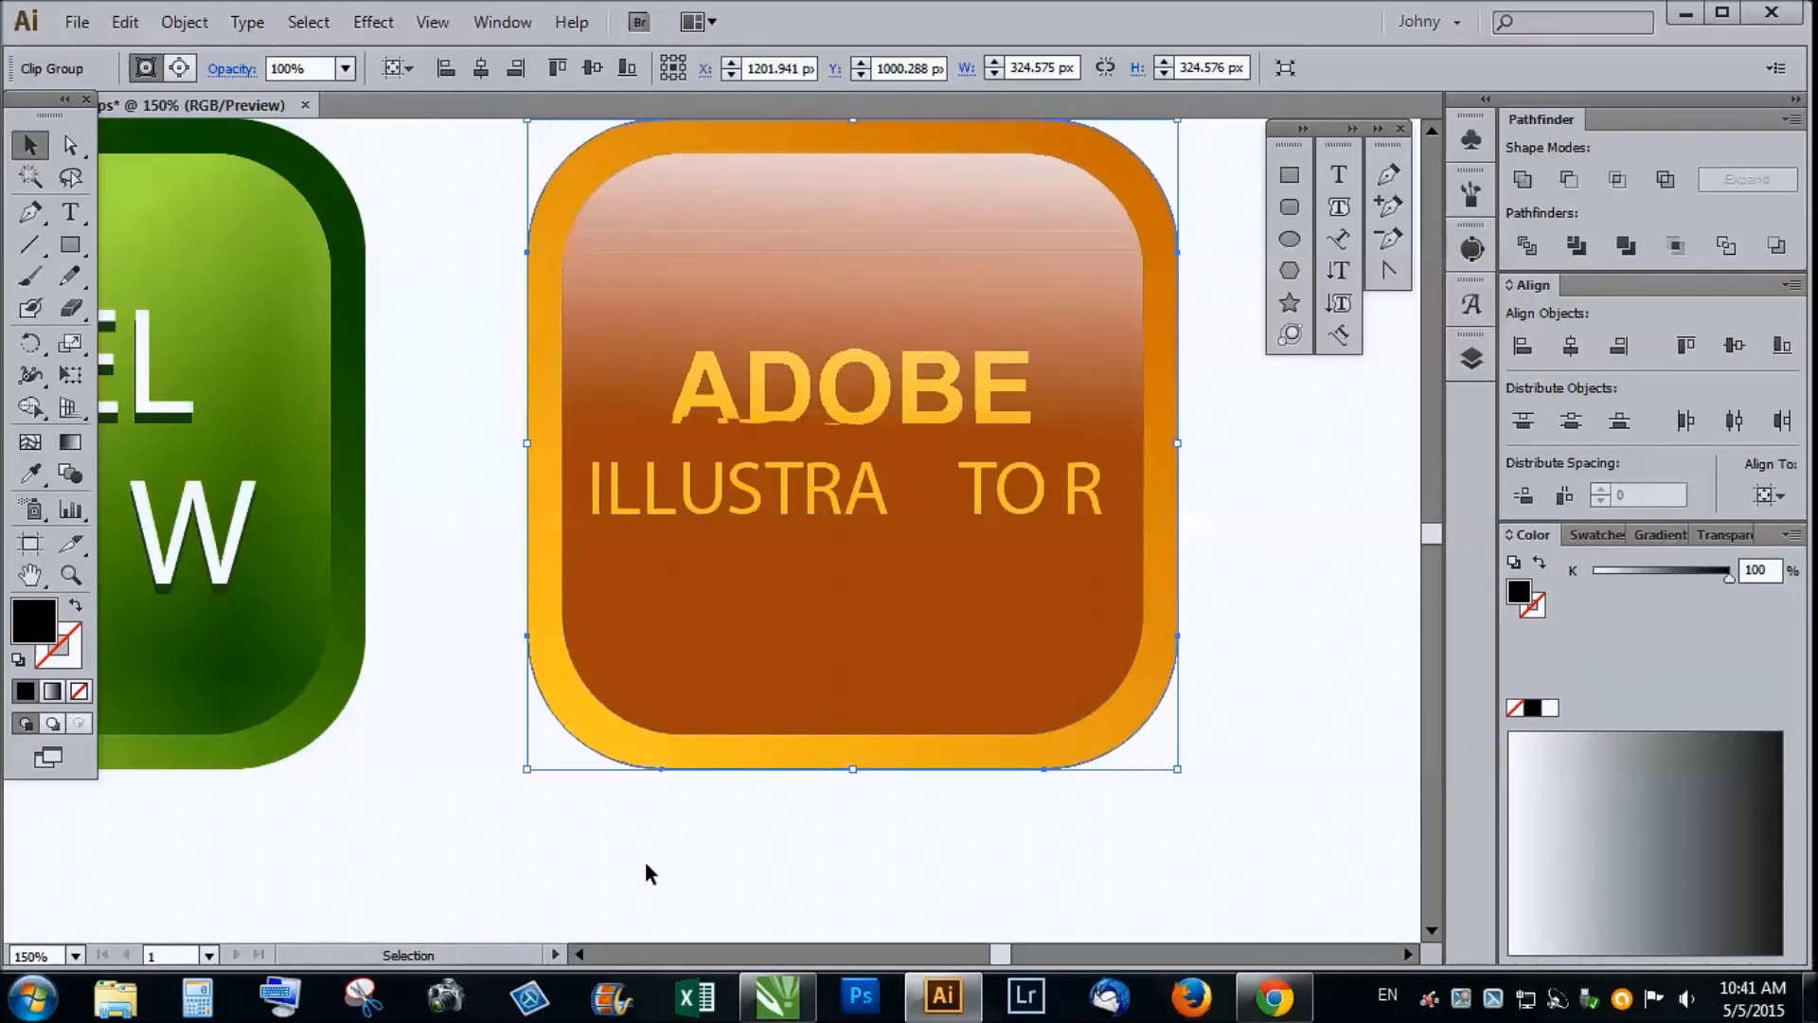
mouse_move(832, 228)
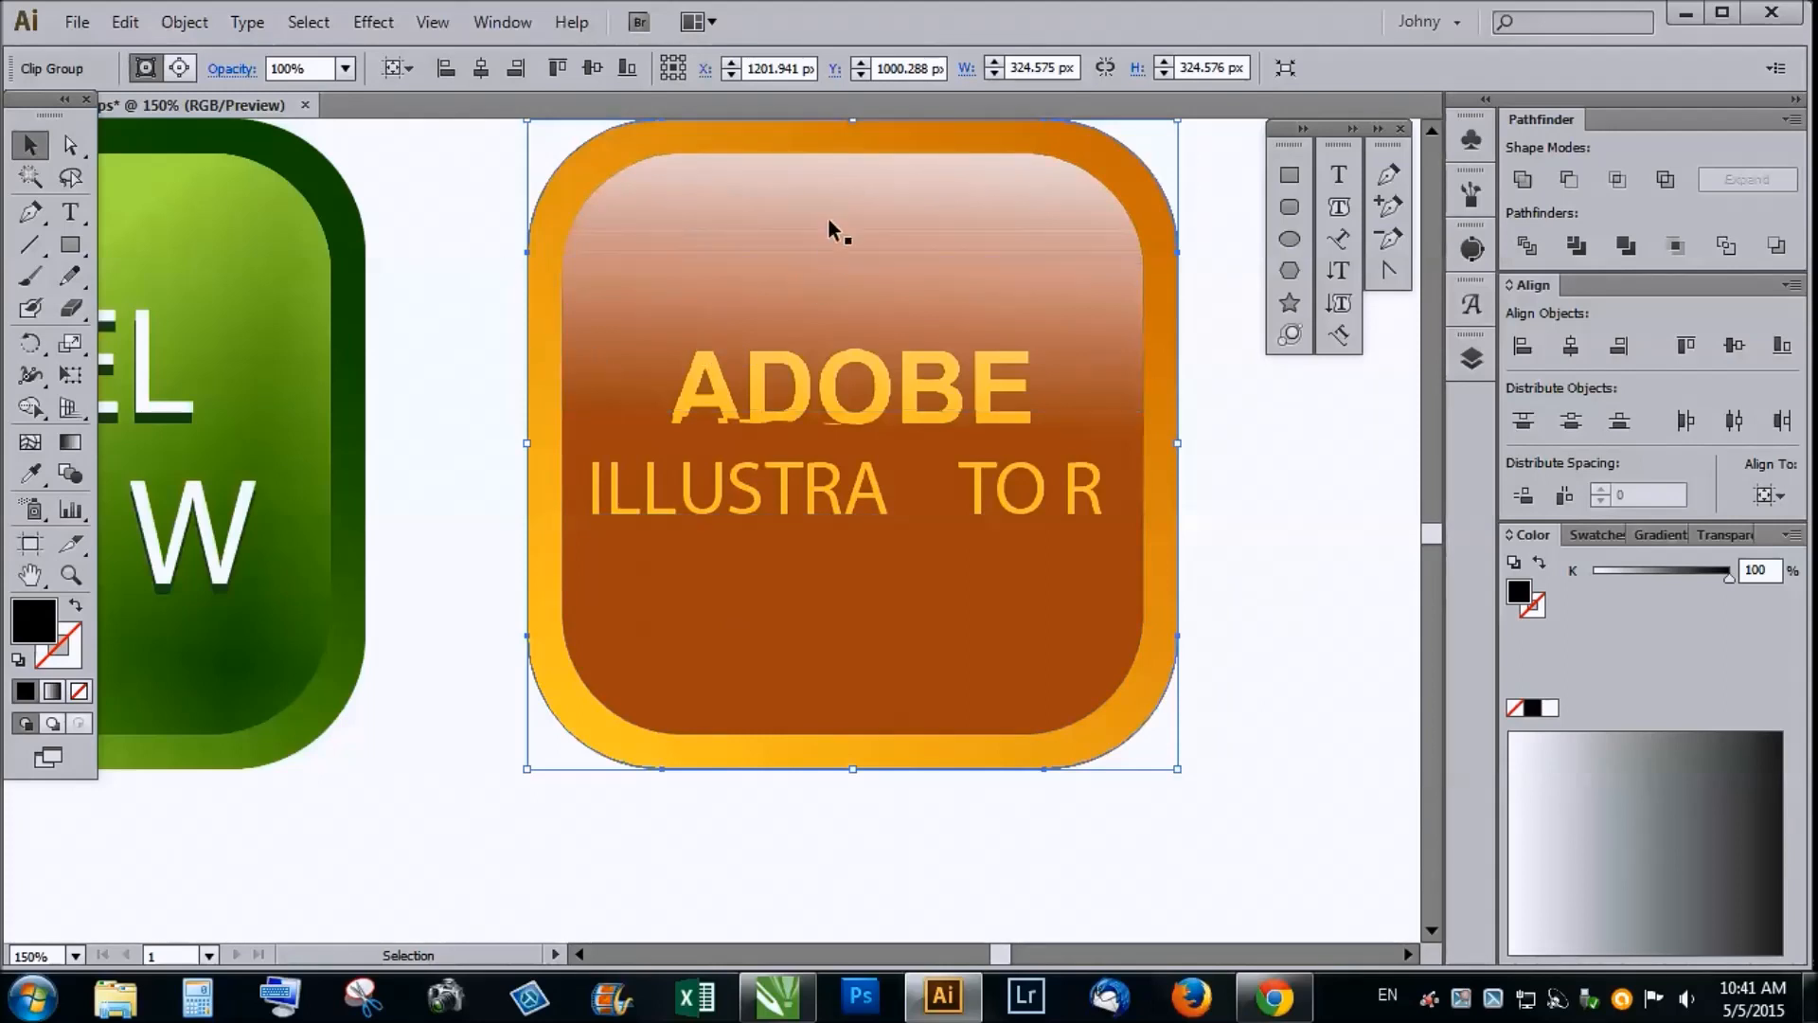
left_click(846, 221)
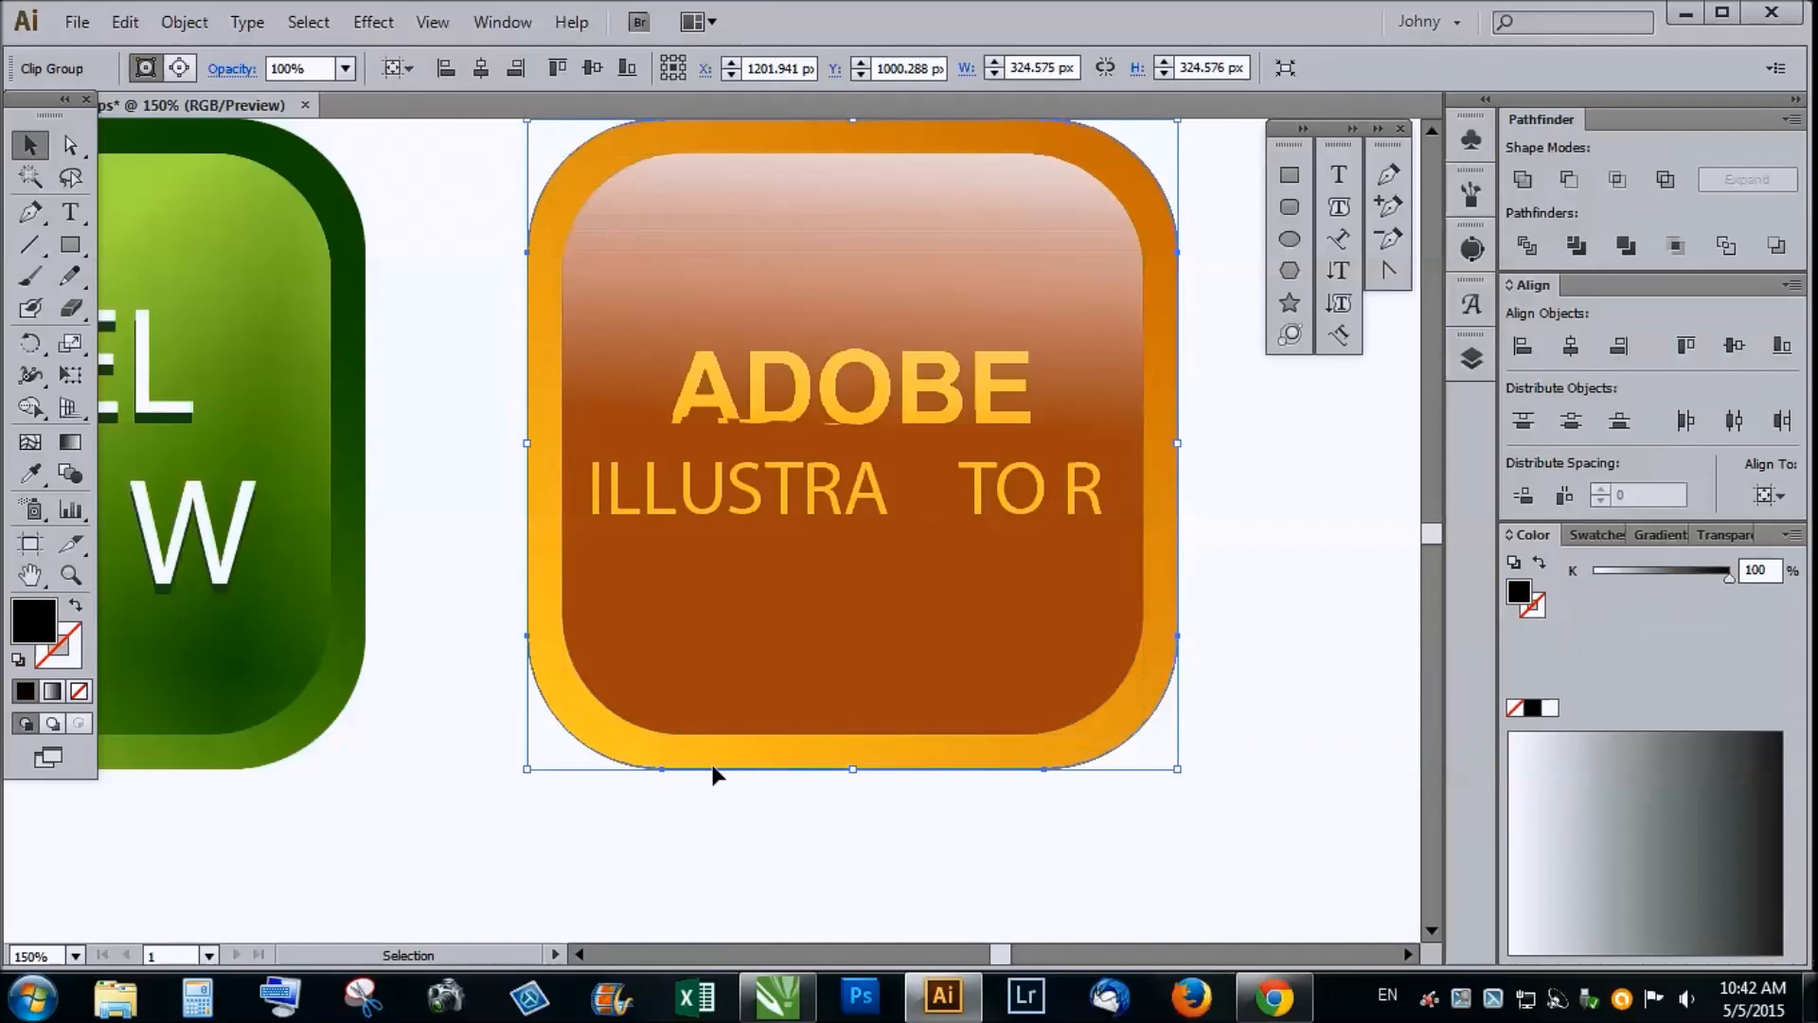
mouse_move(817, 786)
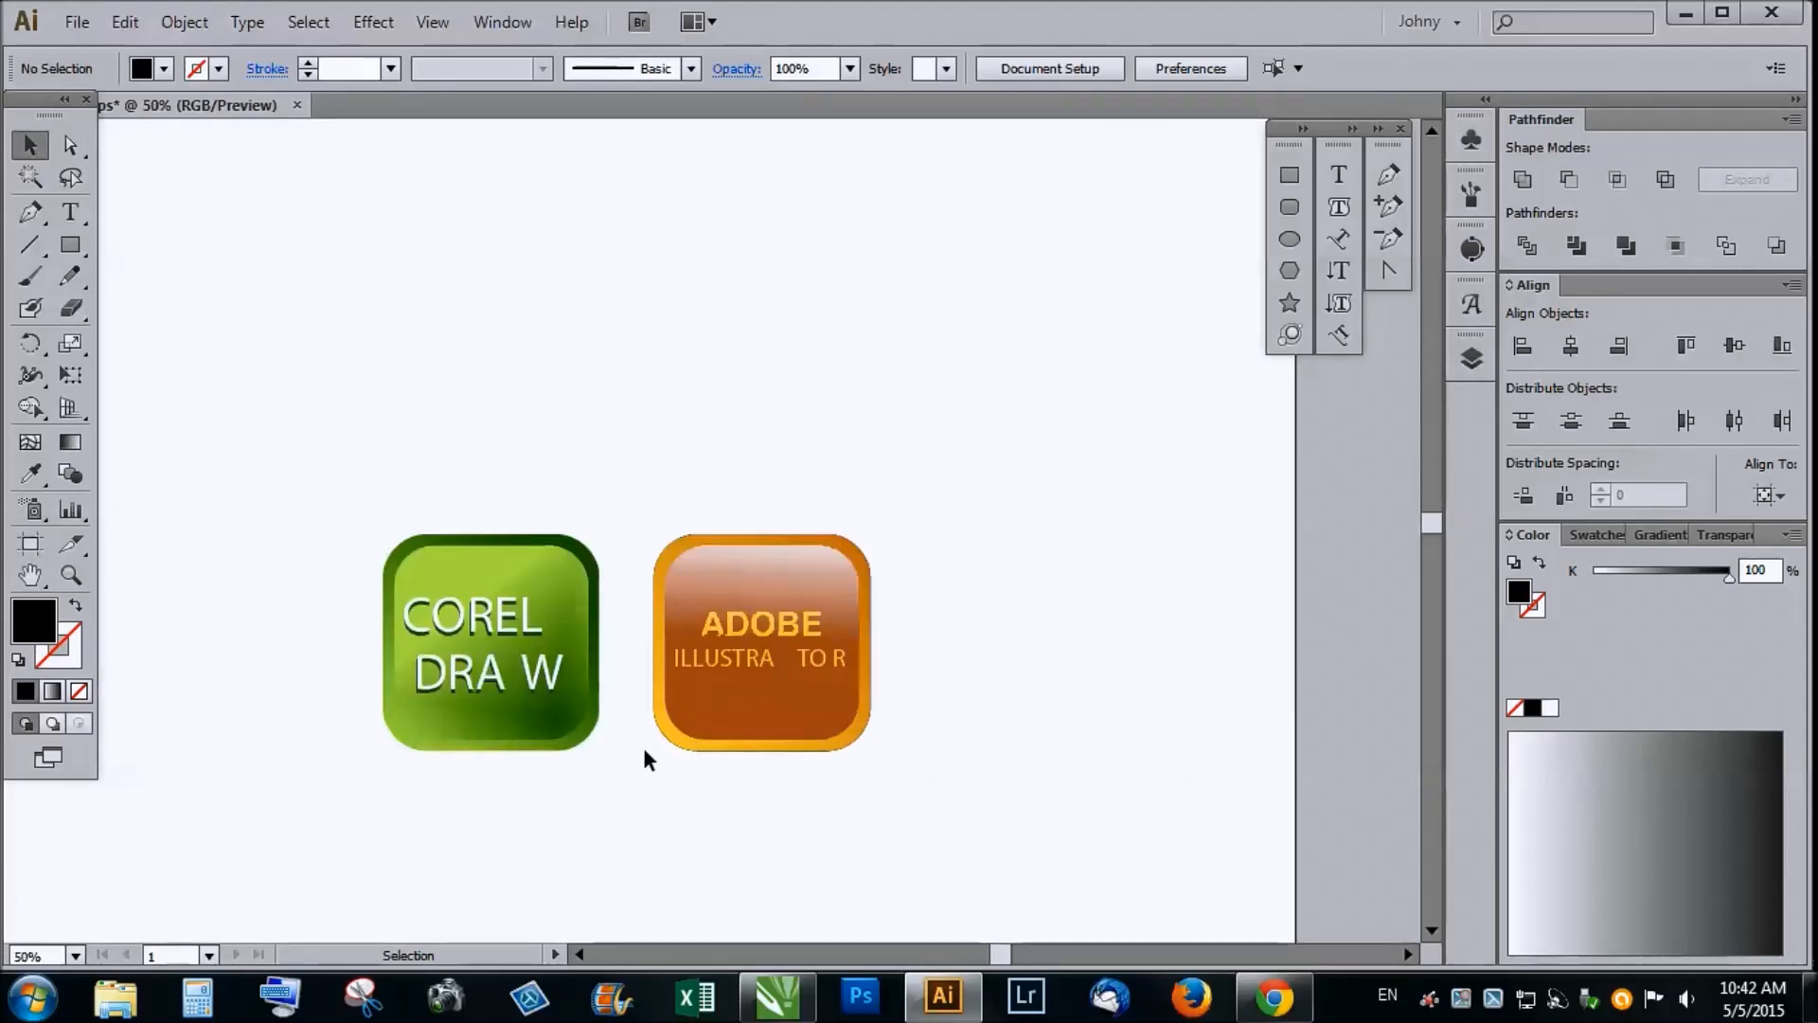
mouse_move(623, 783)
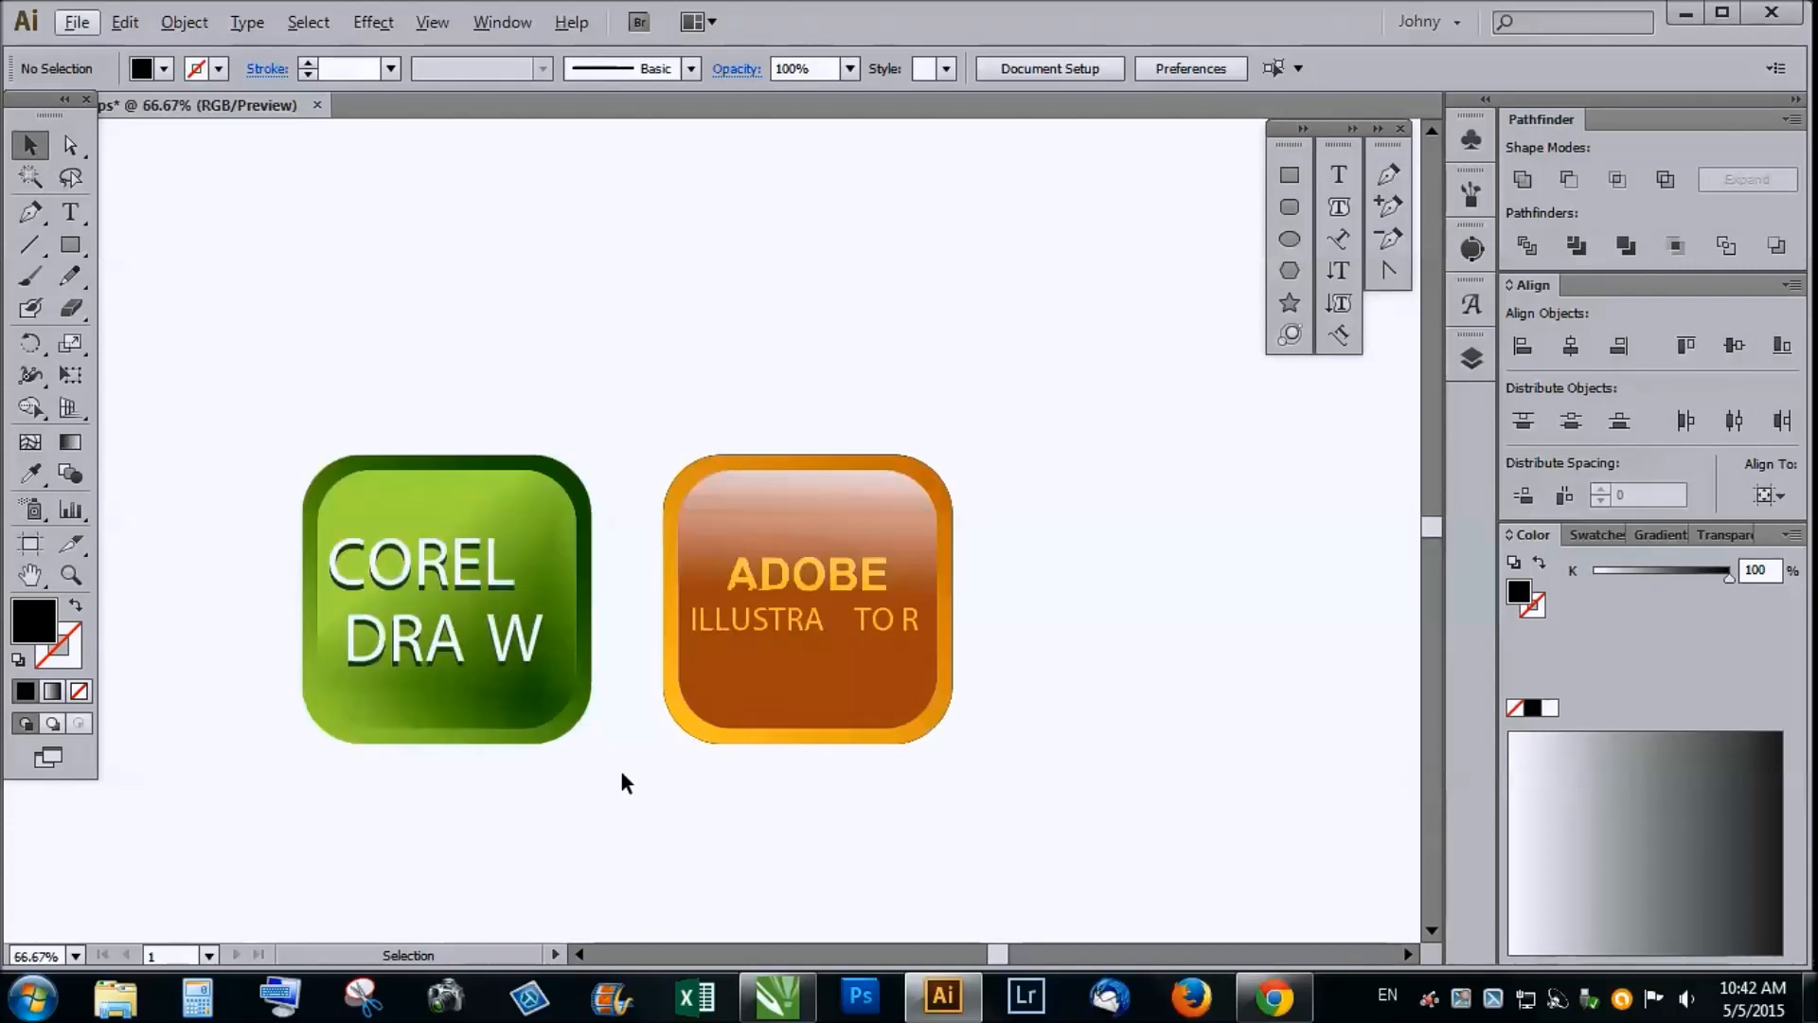
mouse_move(445, 704)
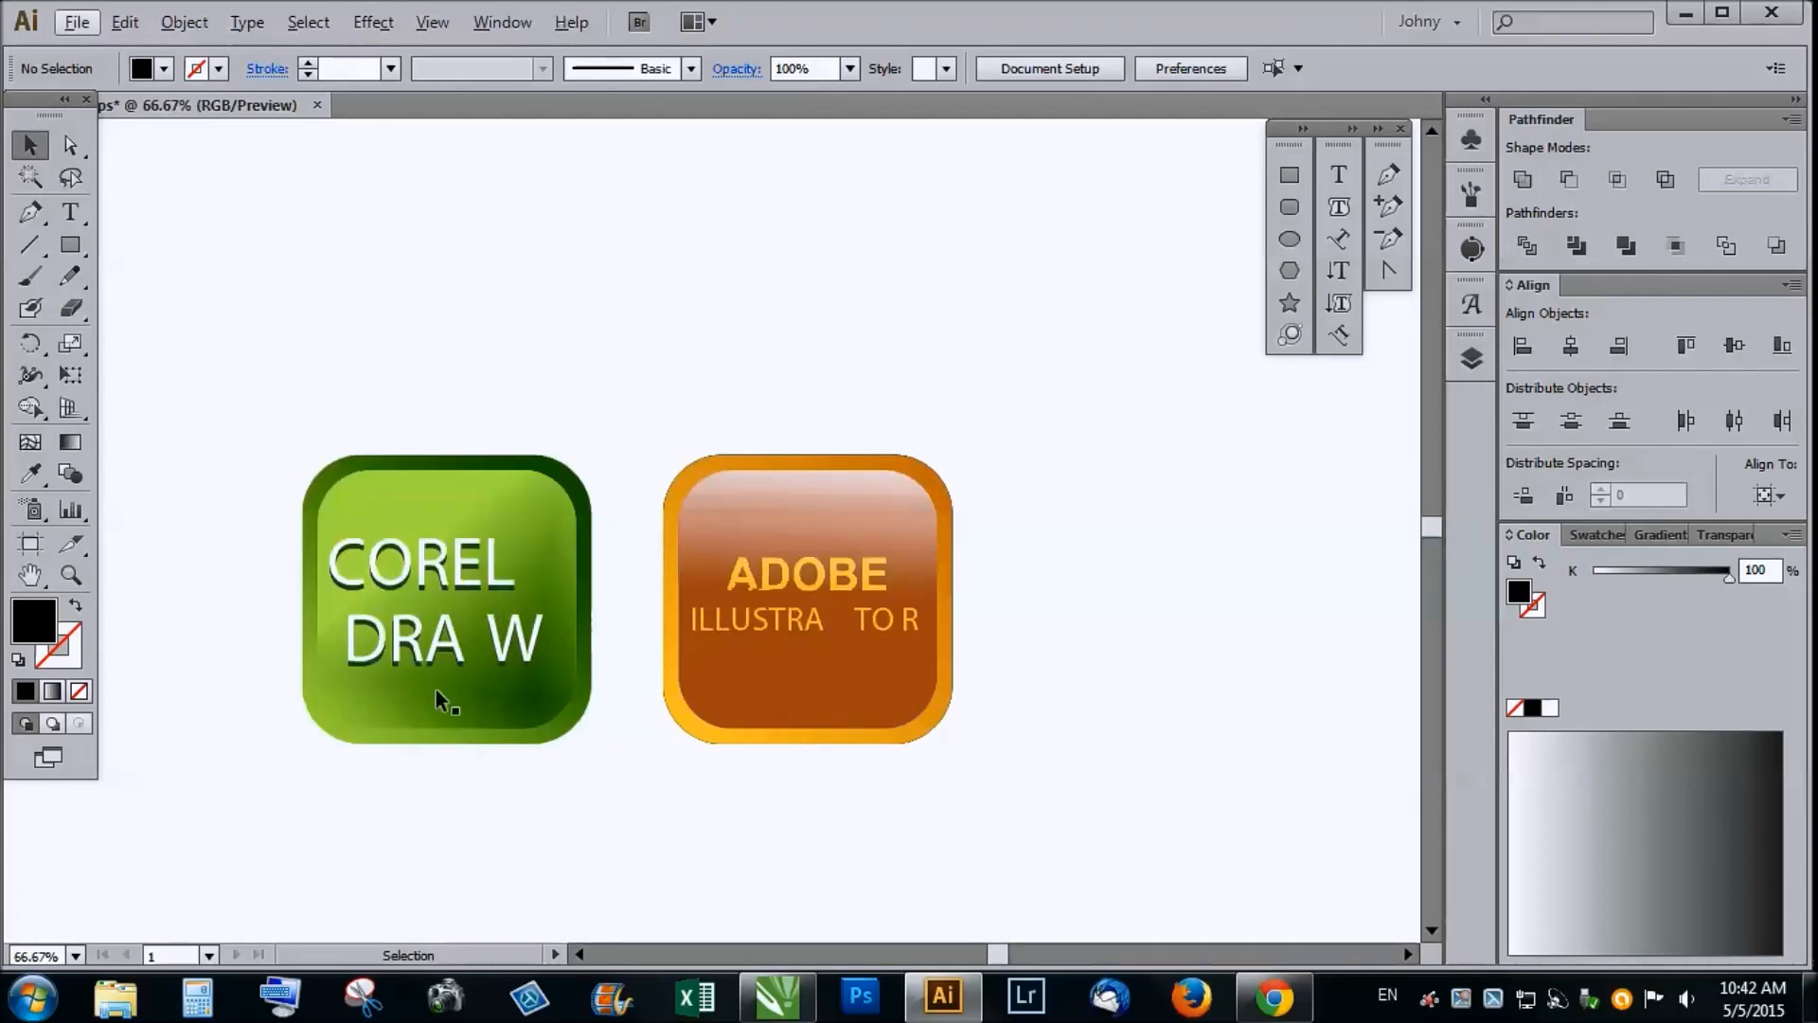
mouse_move(676, 790)
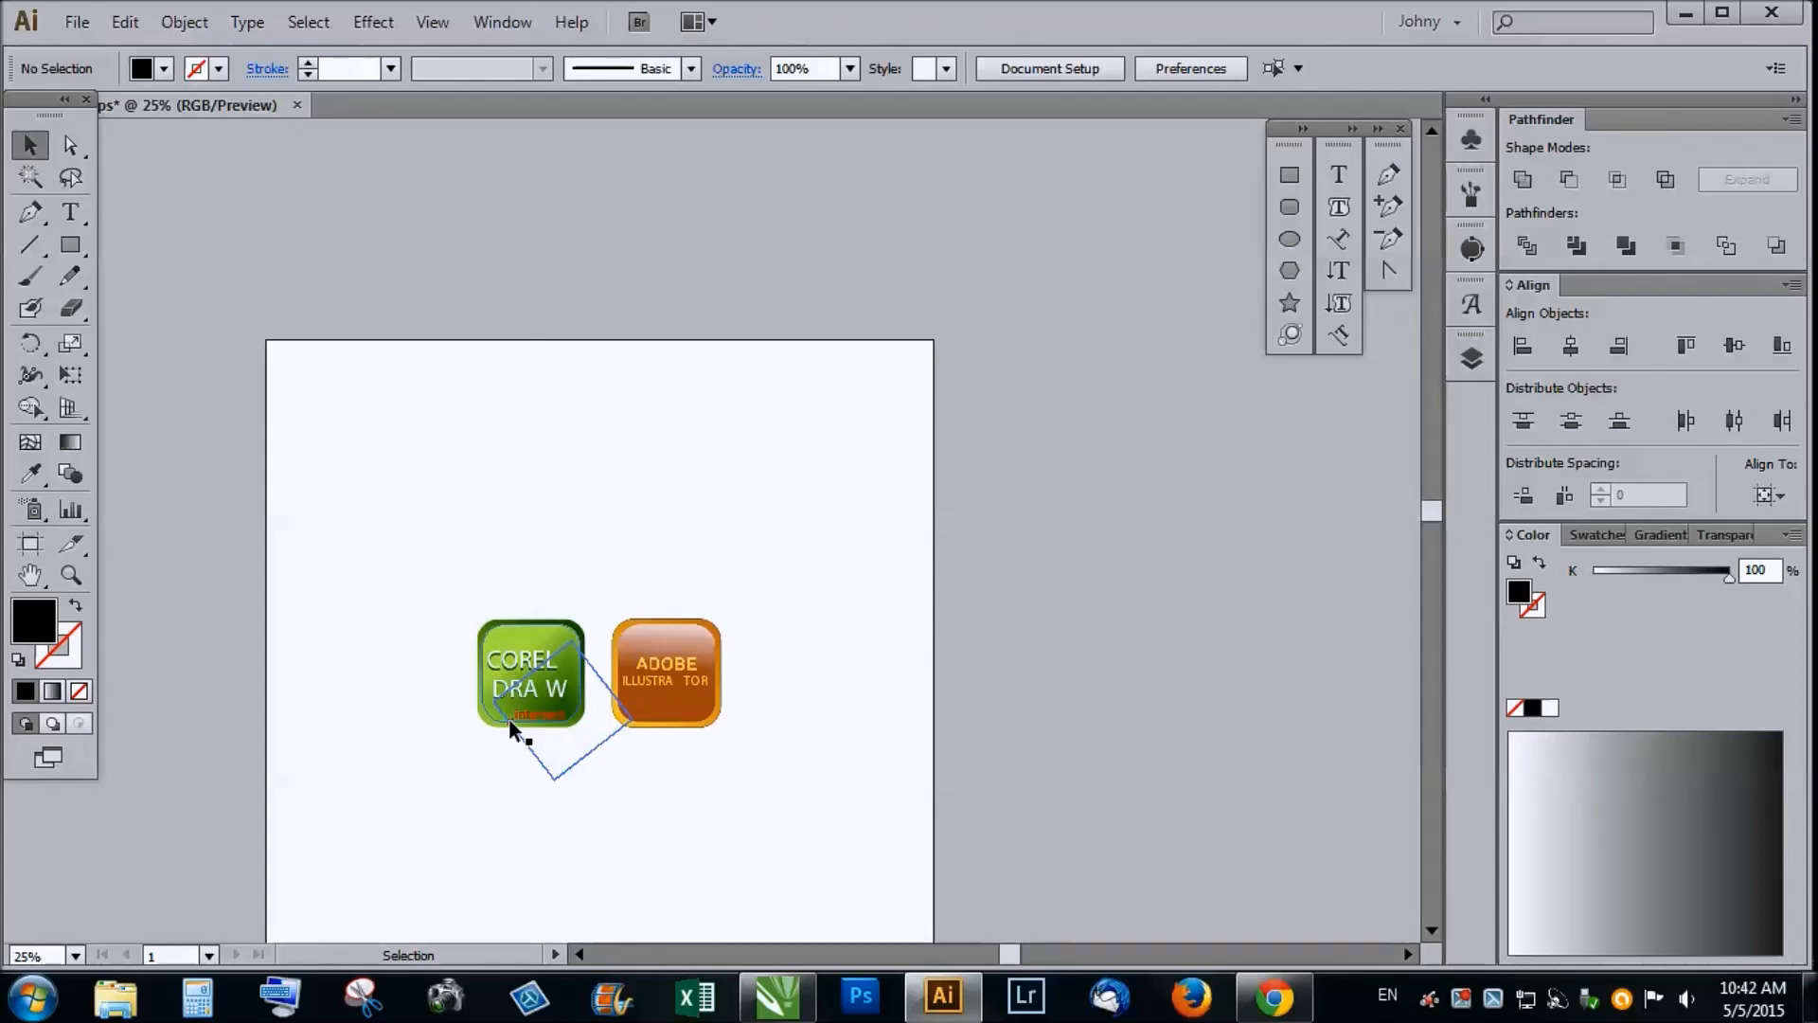
left_click(679, 596)
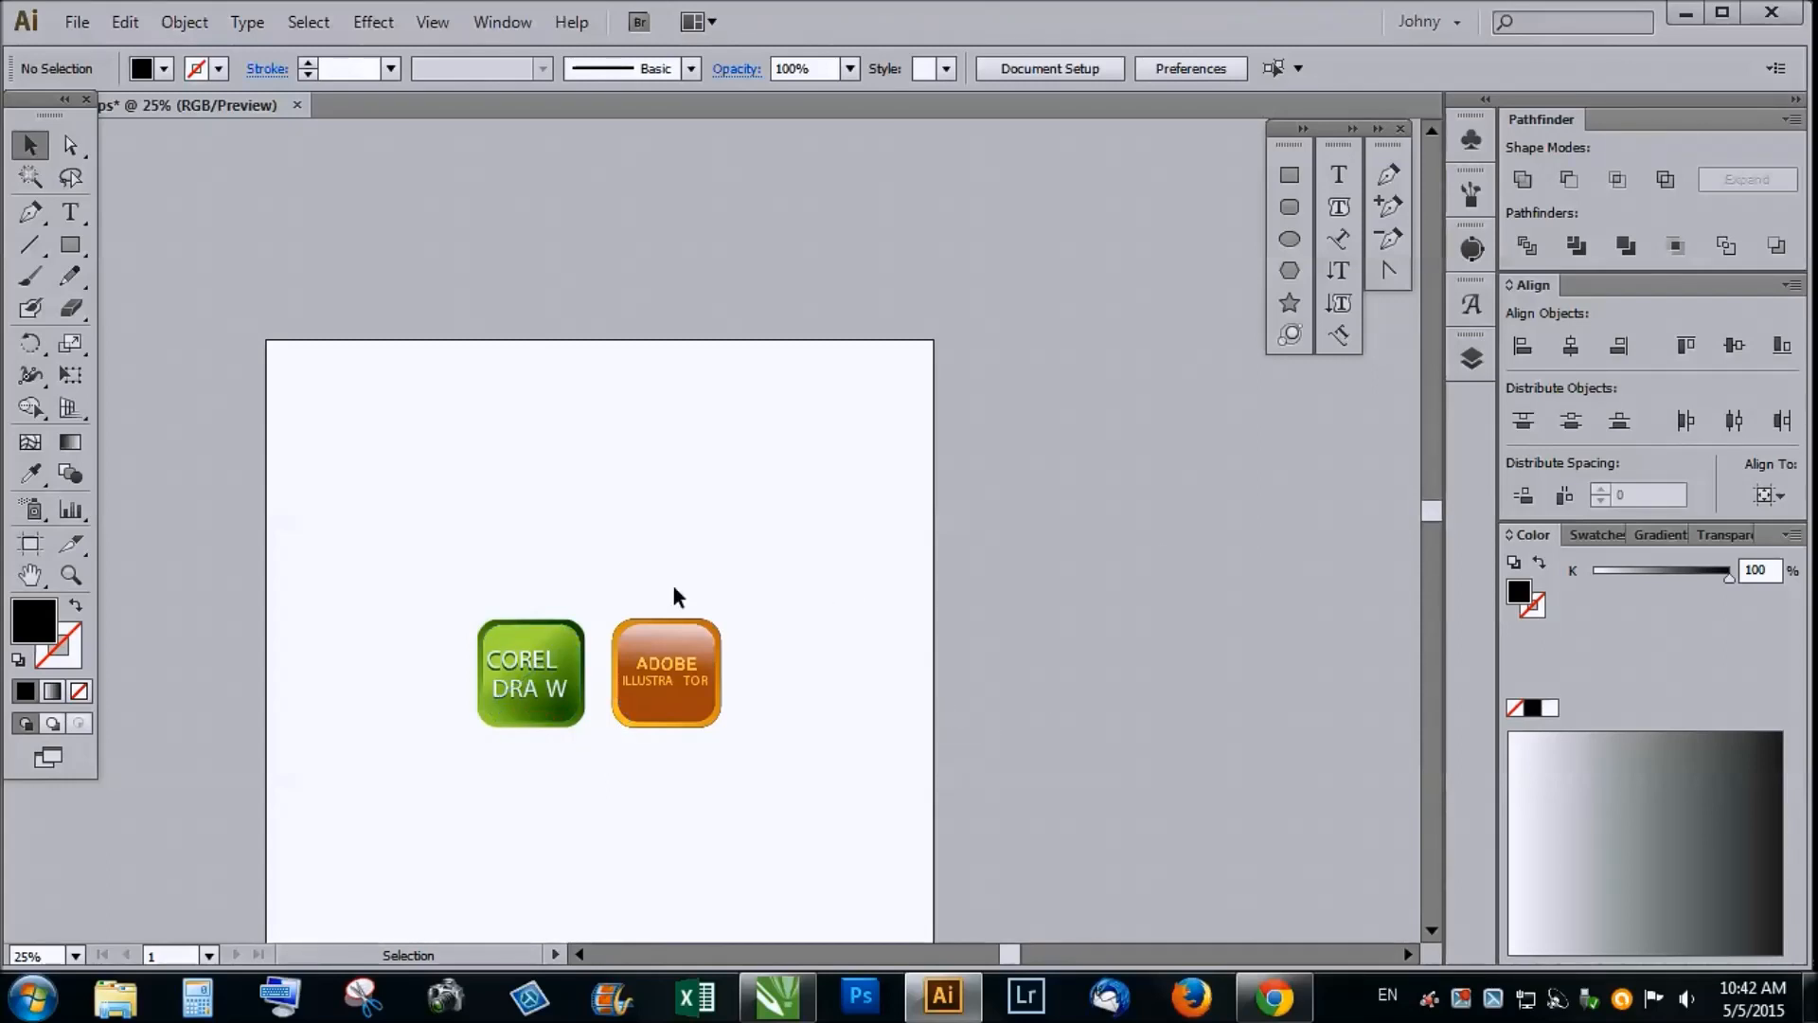
mouse_move(656, 771)
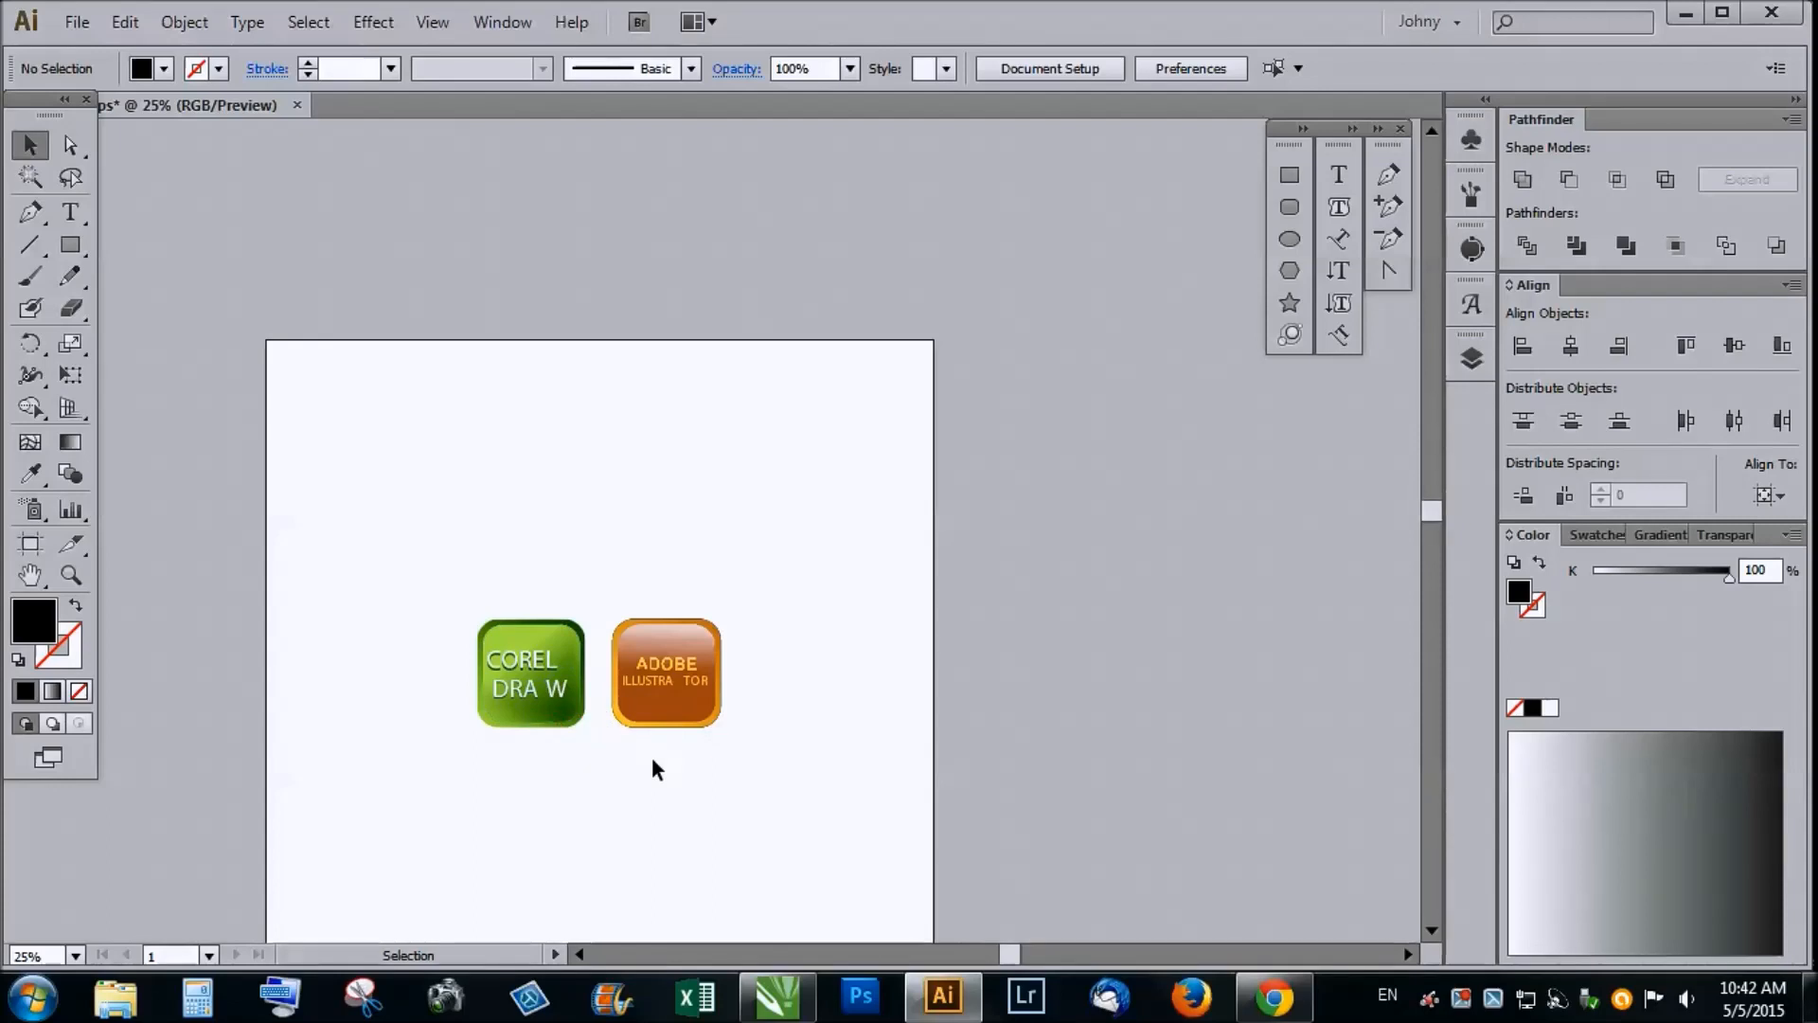
mouse_move(678, 776)
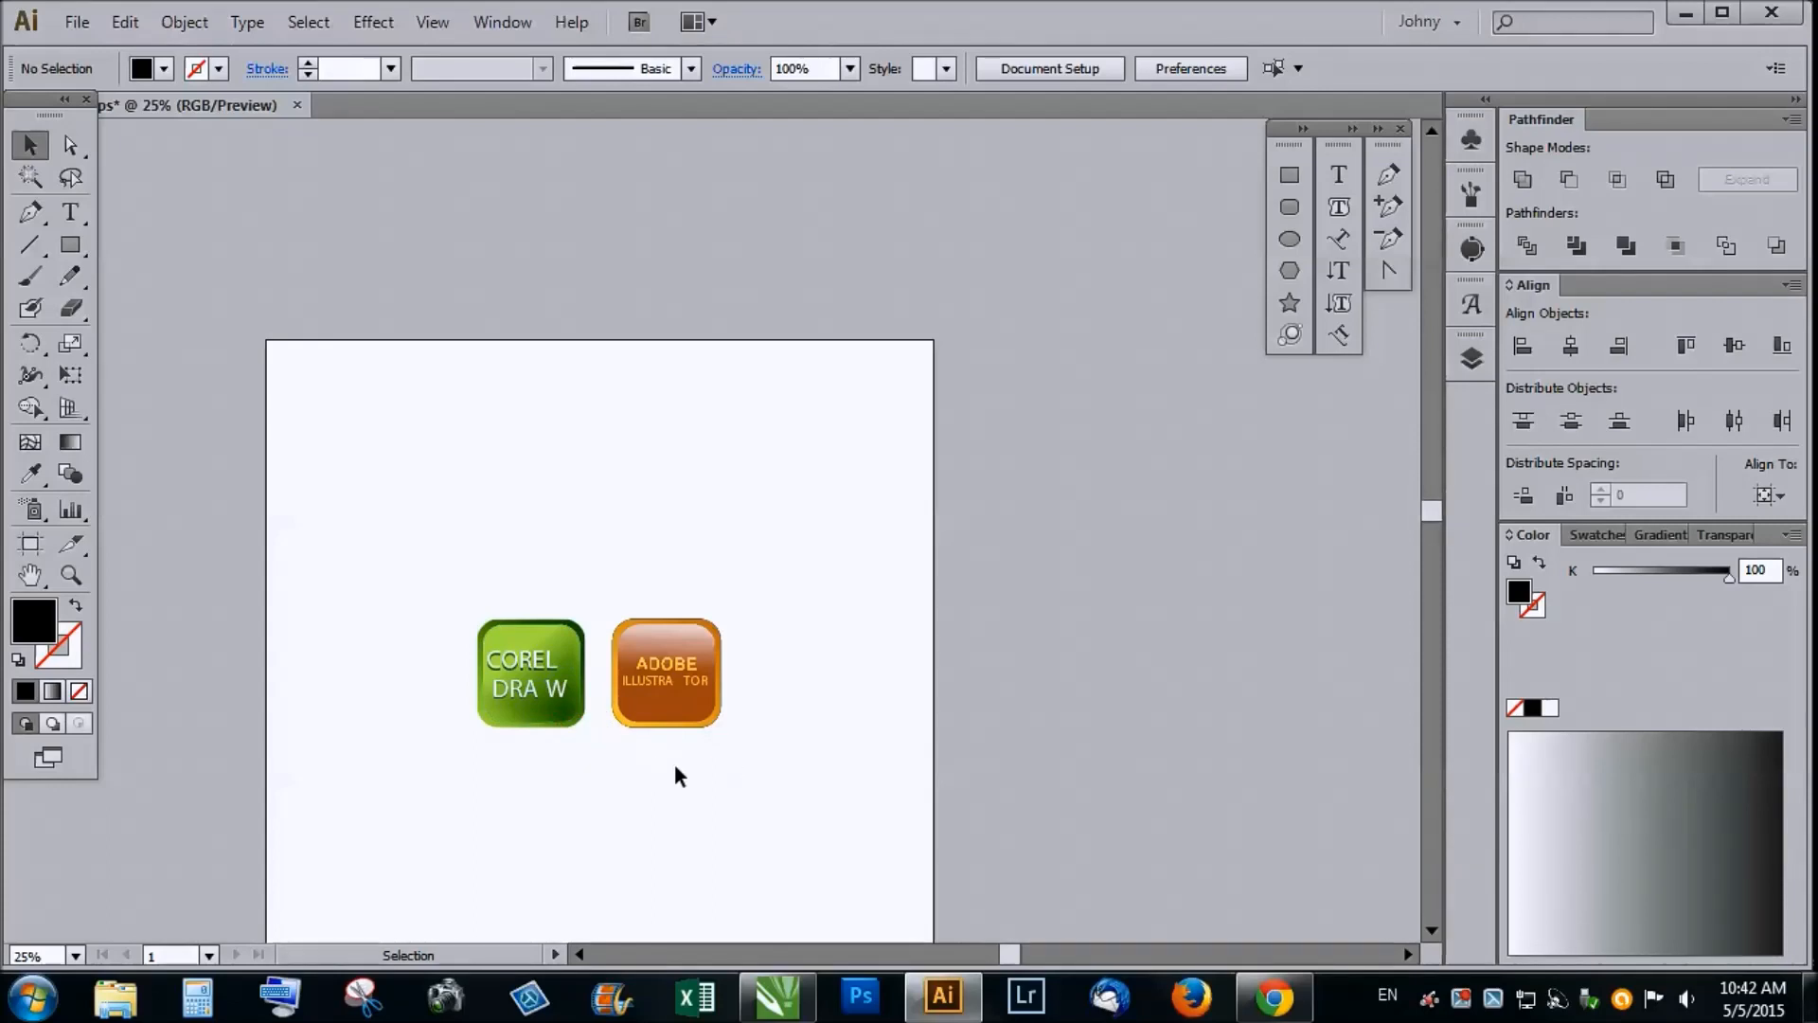